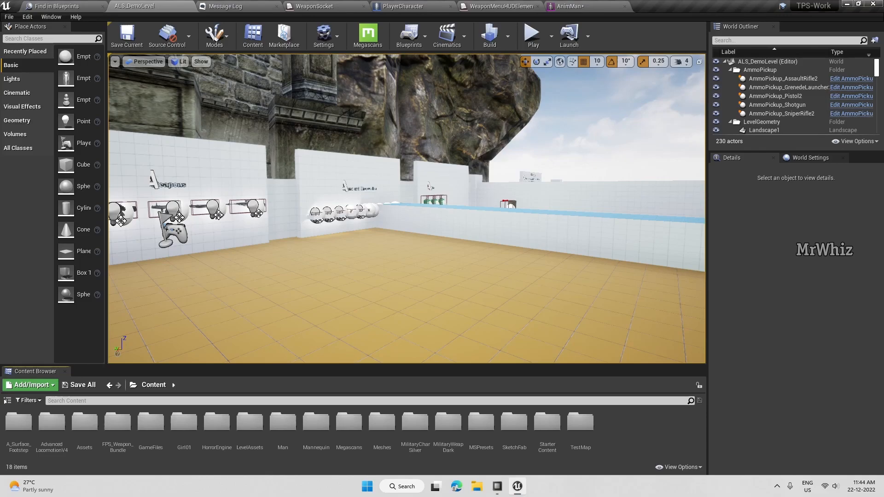
mouse_move(415, 96)
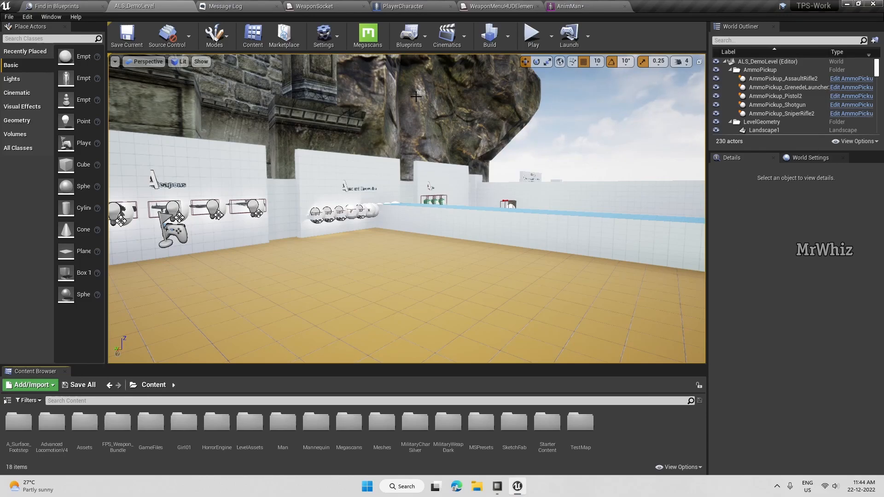
- Test-play the demo level, then return to the top-level content folder
left_click(532, 34)
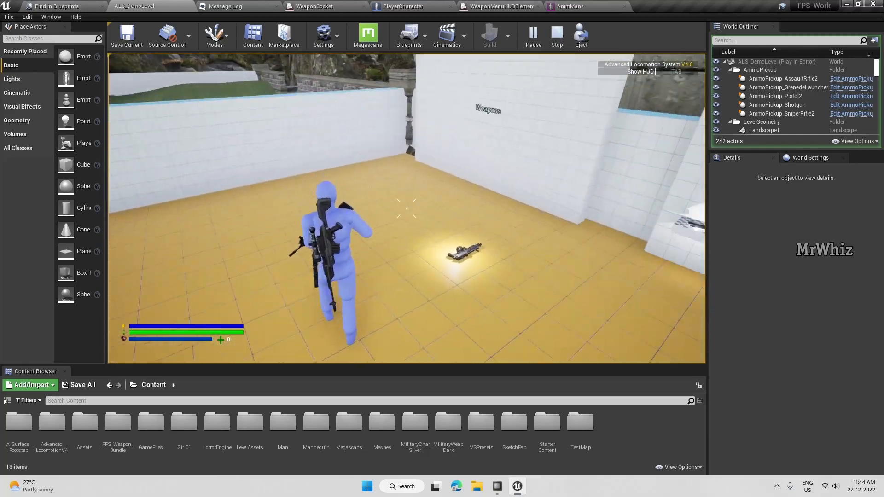
left_click(556, 36)
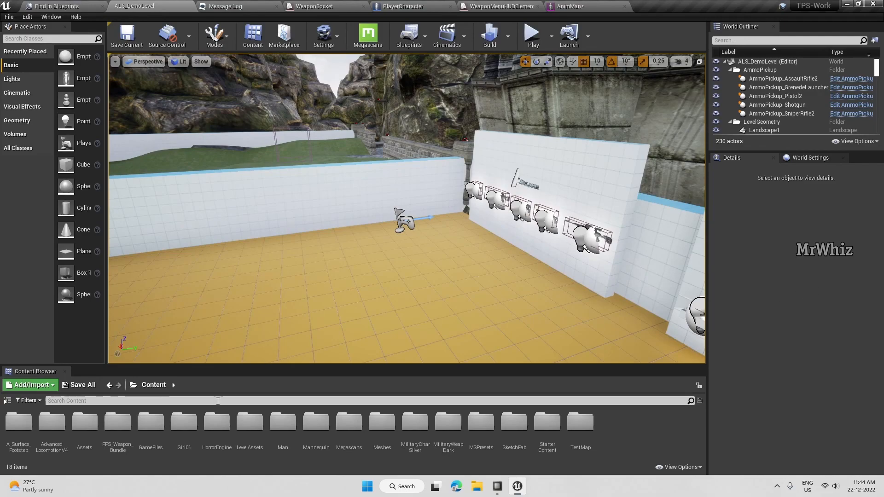
mouse_move(216, 421)
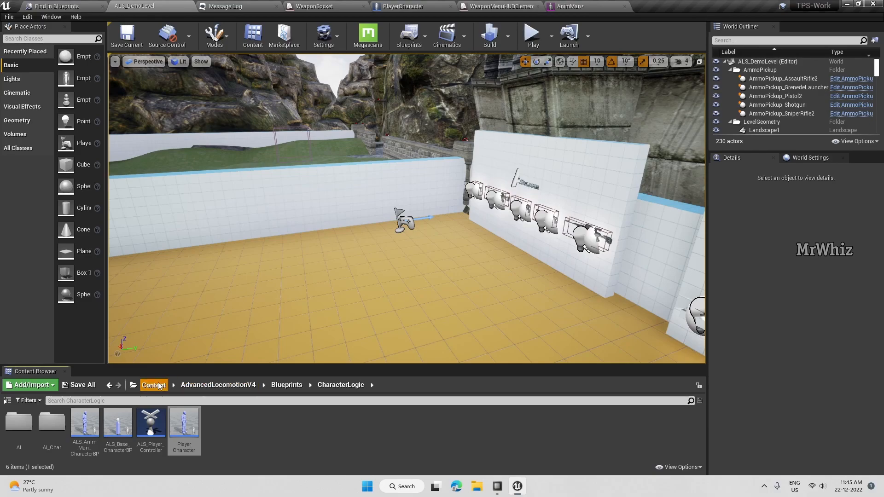
left_click(154, 384)
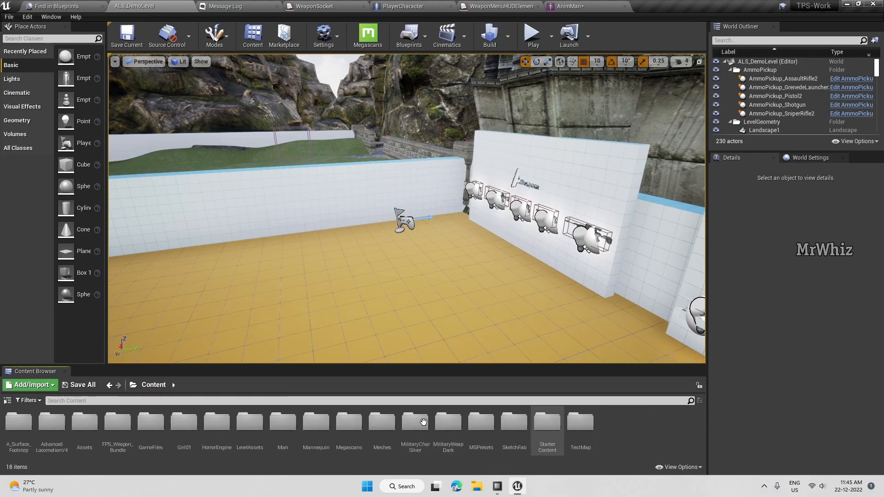
- Create BP_WeaponPick_Melee_Axe2 as a child of BP_WeaponPick_Melee_Base in GameFiles
double_click(150, 422)
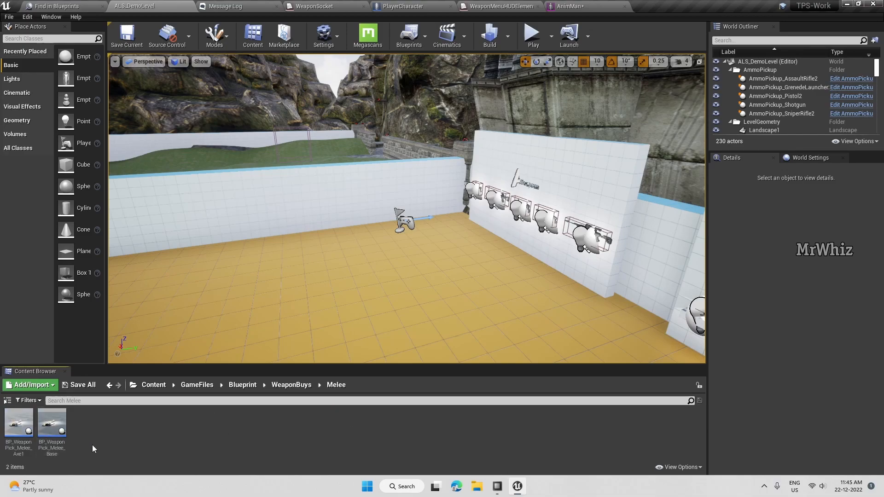
left_click(18, 425)
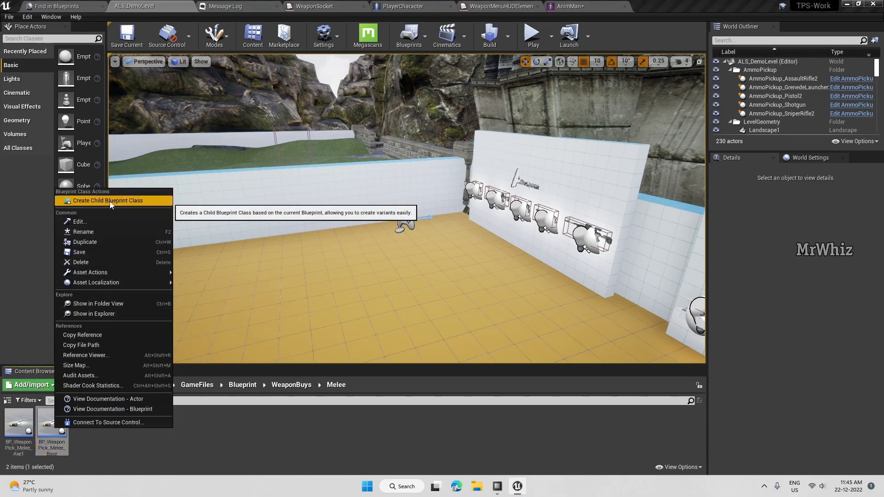
left_click(107, 201)
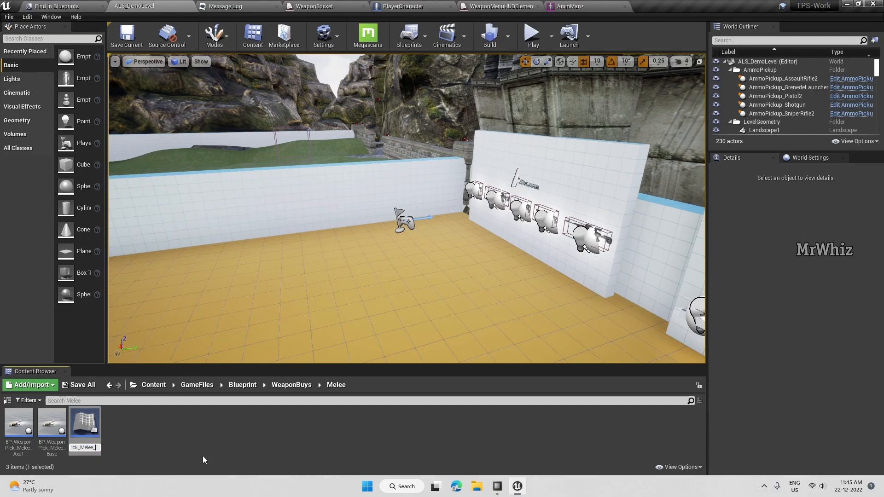
left_click(51, 425)
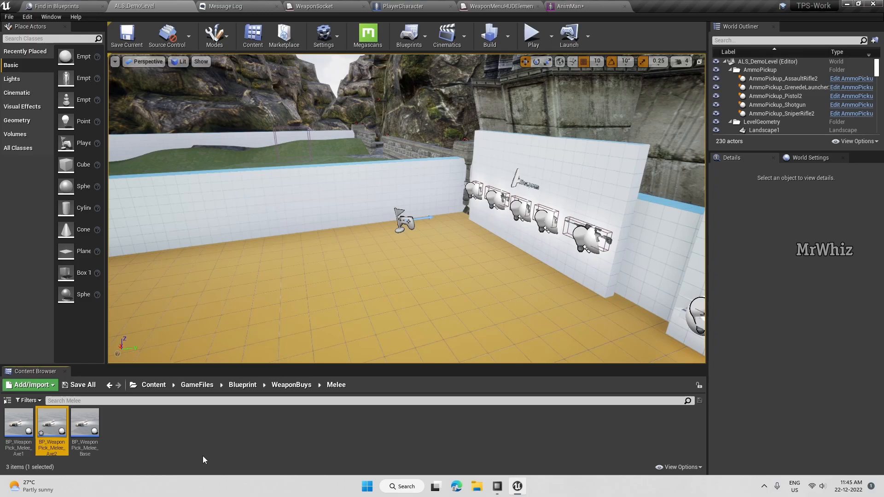
- Open the Axe2 pickup and set its MeleeMesh static mesh to Fiskars_X11_Axe
double_click(51, 422)
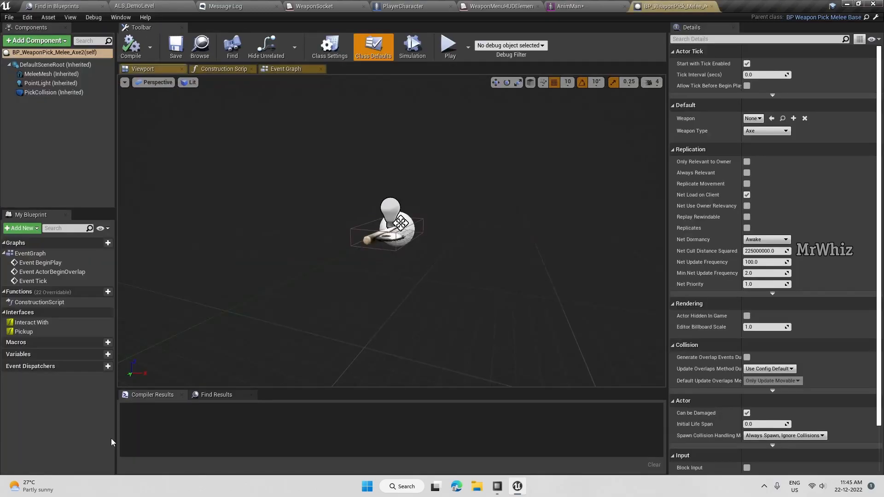
mouse_move(374, 230)
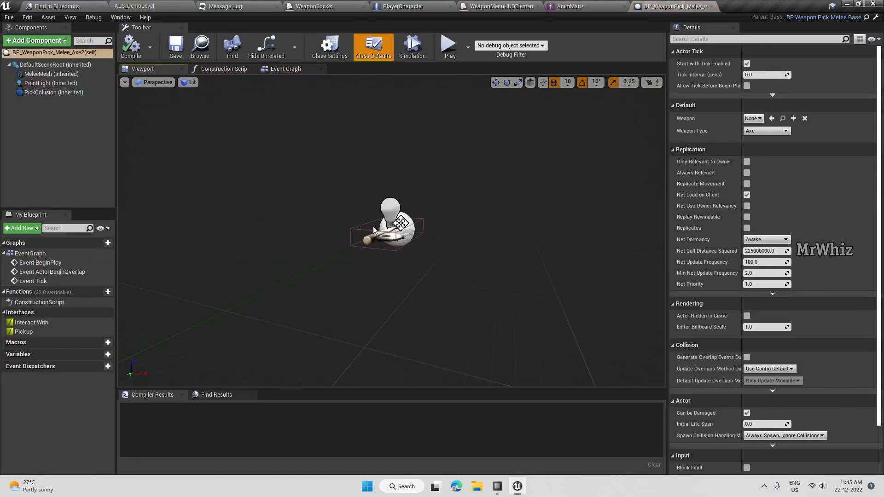
left_click(52, 73)
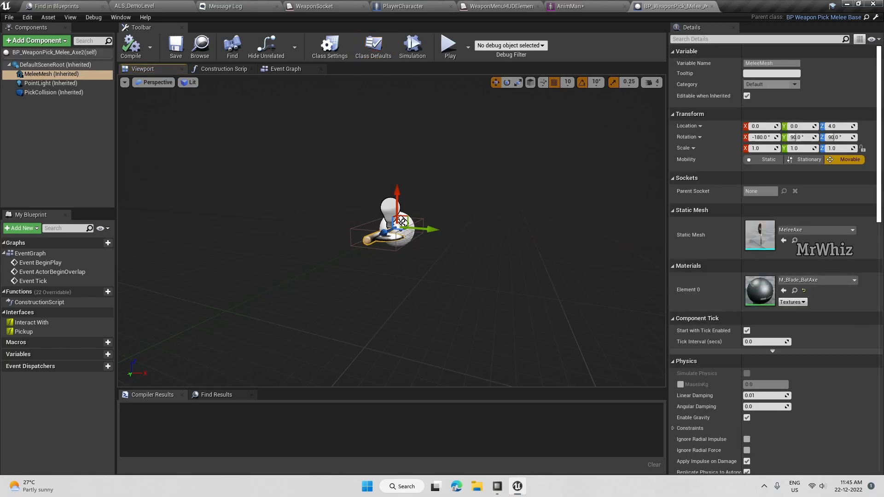
left_click(853, 230)
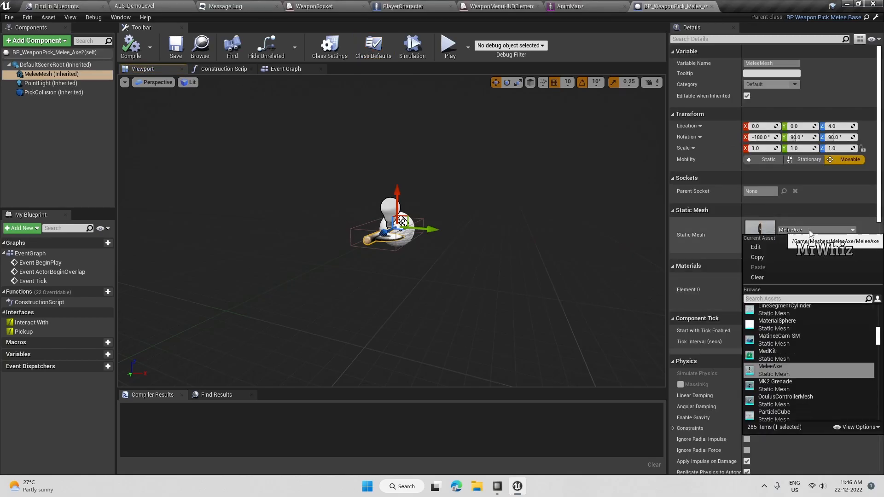
type("axe")
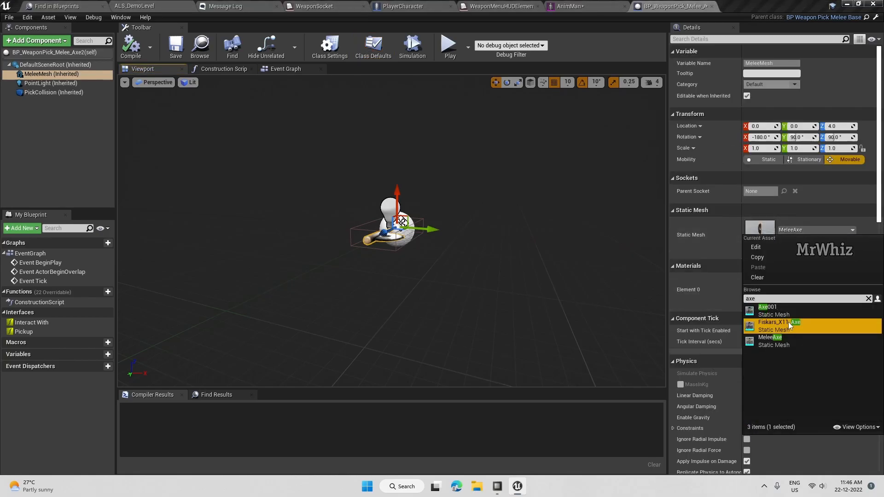
left_click(789, 326)
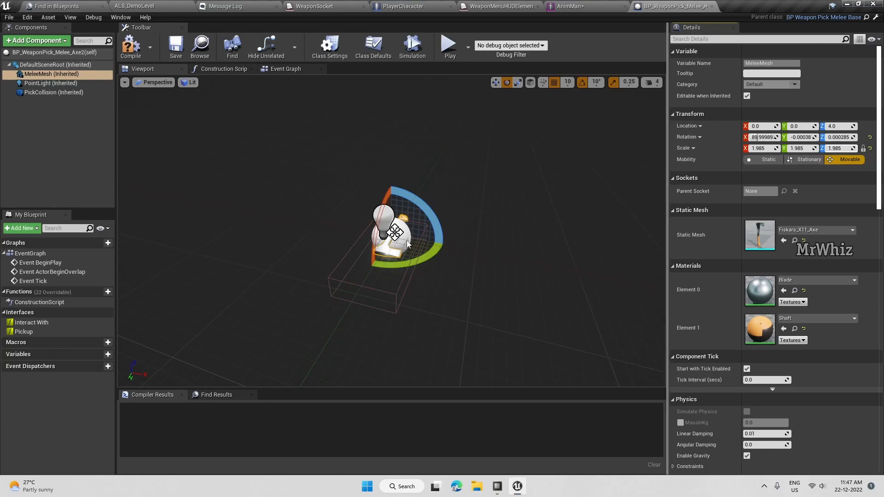
- Rotate, enlarge and reposition the axe inside the collision box, then compile
left_click(54, 93)
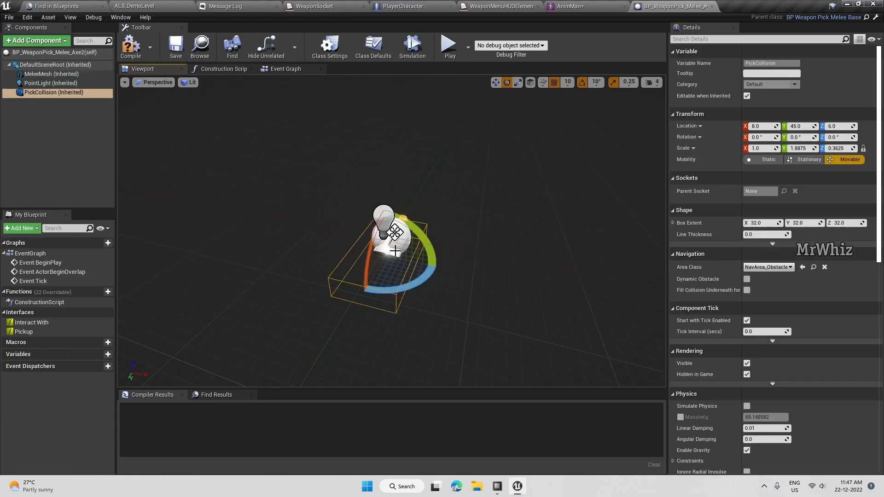
left_click(52, 74)
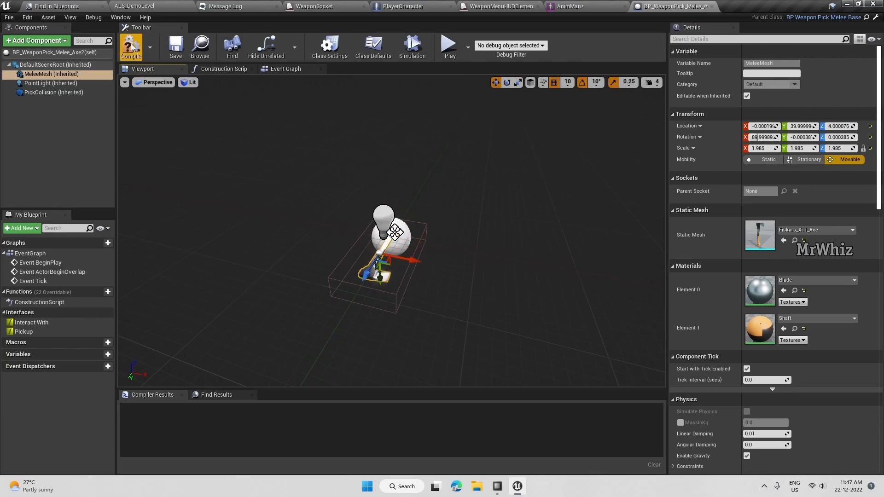
left_click(46, 6)
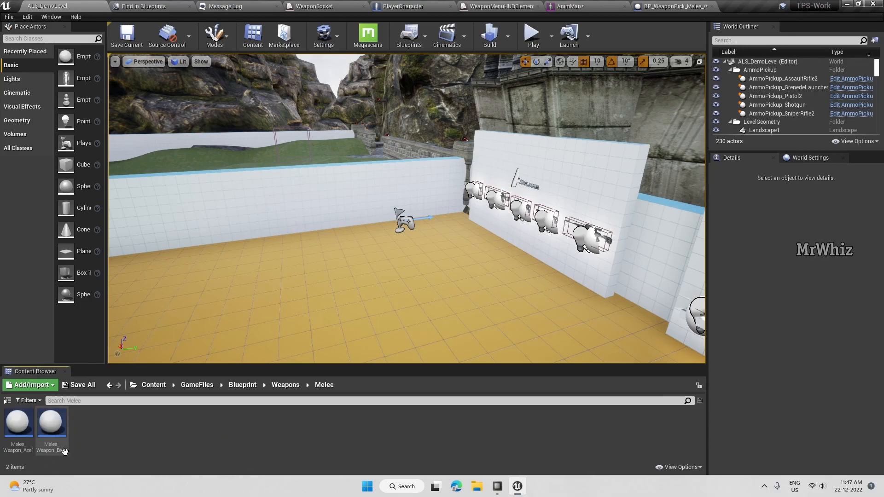
- Make Melee_Weapon_Axe2 a child of Melee_Weapon_Base, open it and compile
right_click(52, 422)
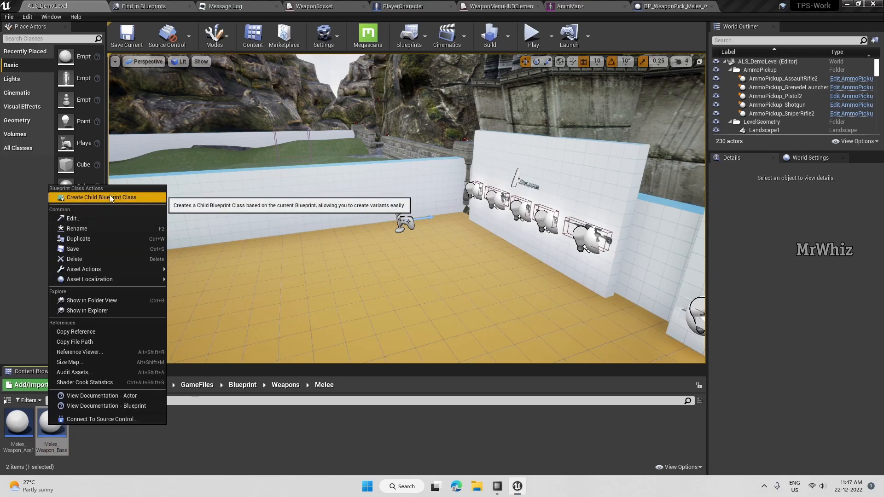
left_click(101, 198)
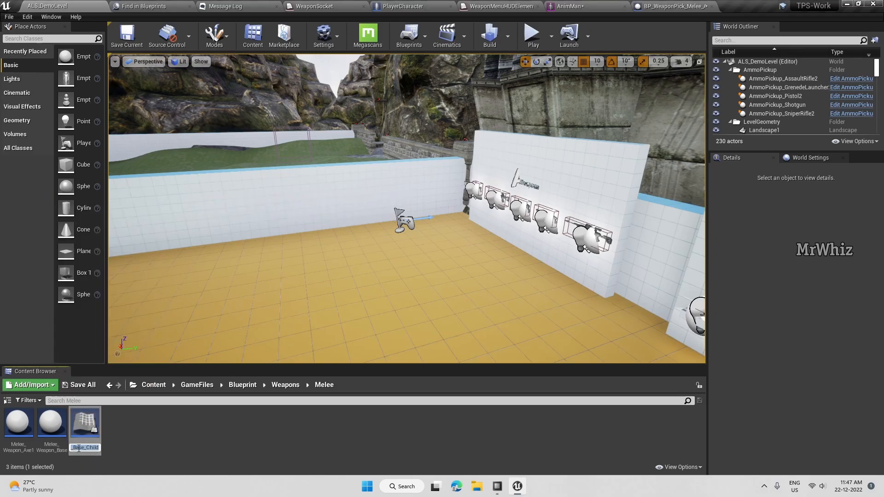
type("Weapon_Axe2")
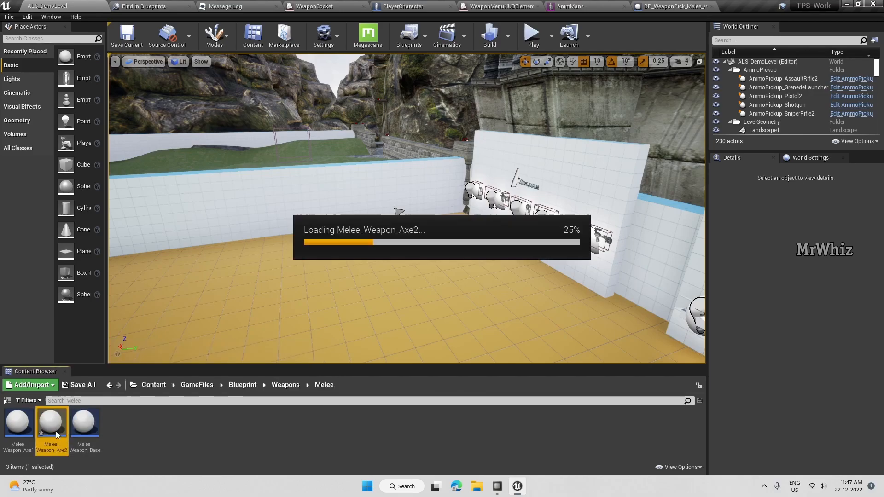
double_click(51, 421)
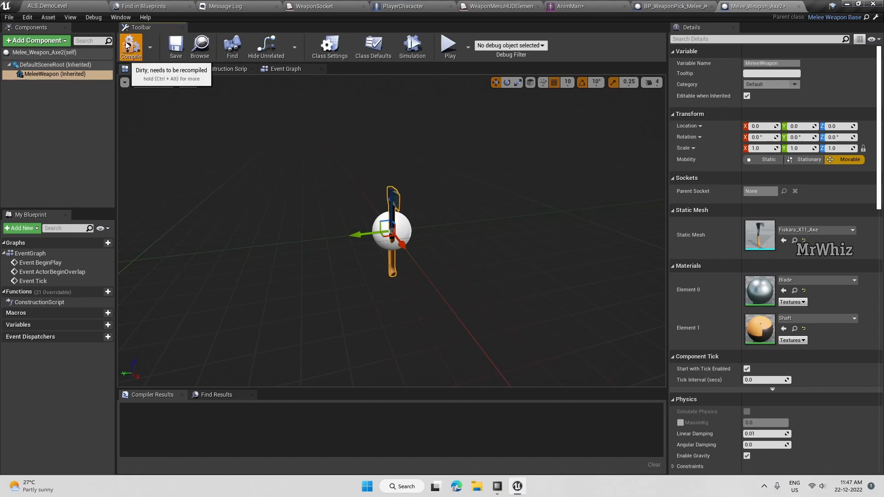
left_click(131, 46)
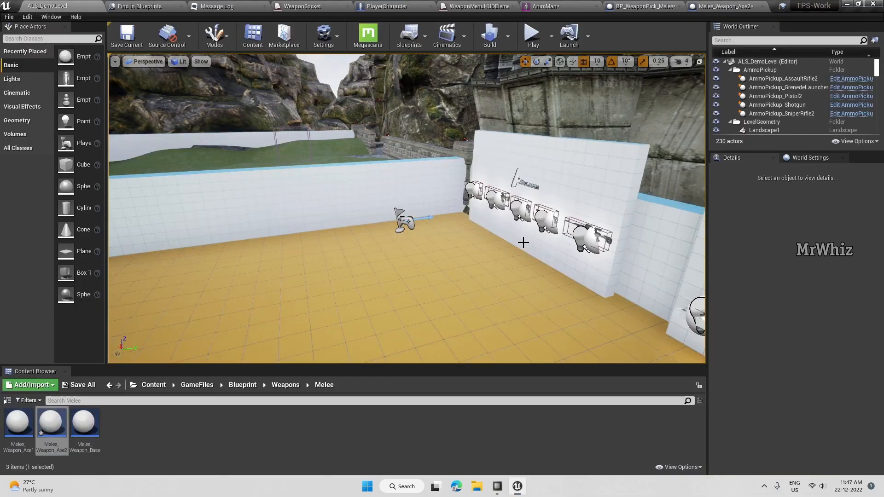
- Go to WeaponBuys/Melee and drag BP_WeaponPick_Melee_Axe1 and Axe2 into the level
left_click(286, 385)
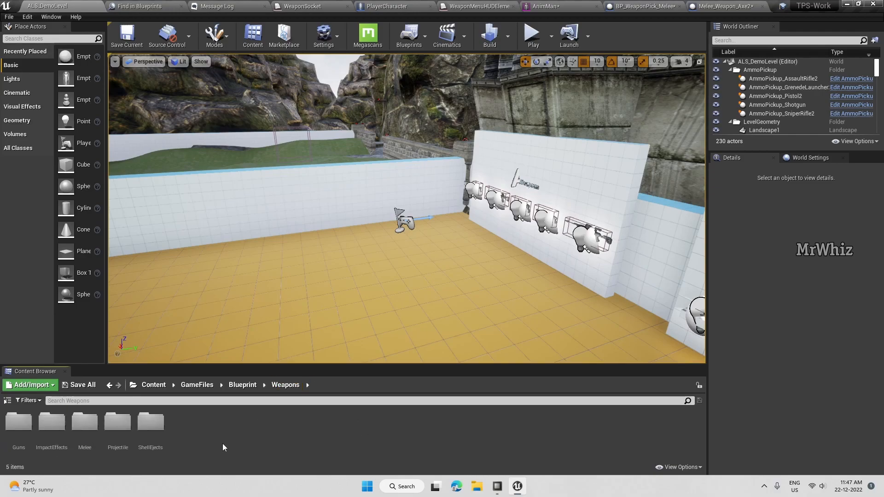
left_click(276, 401)
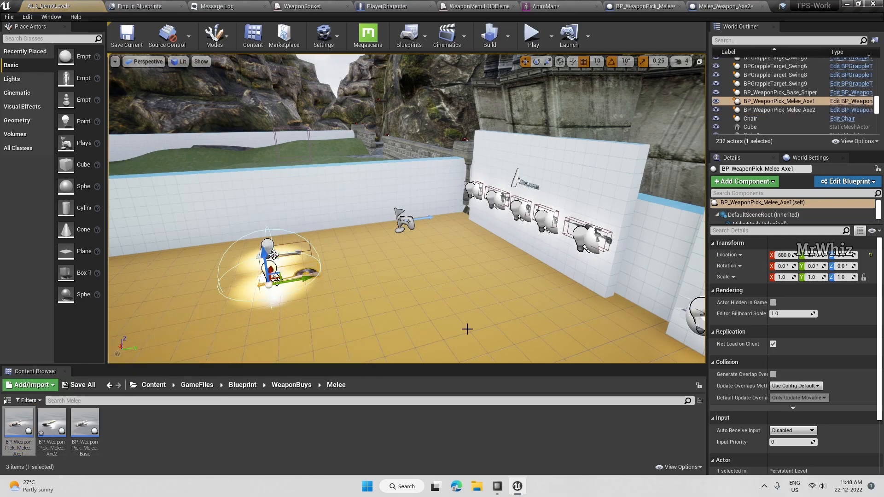
left_click(532, 35)
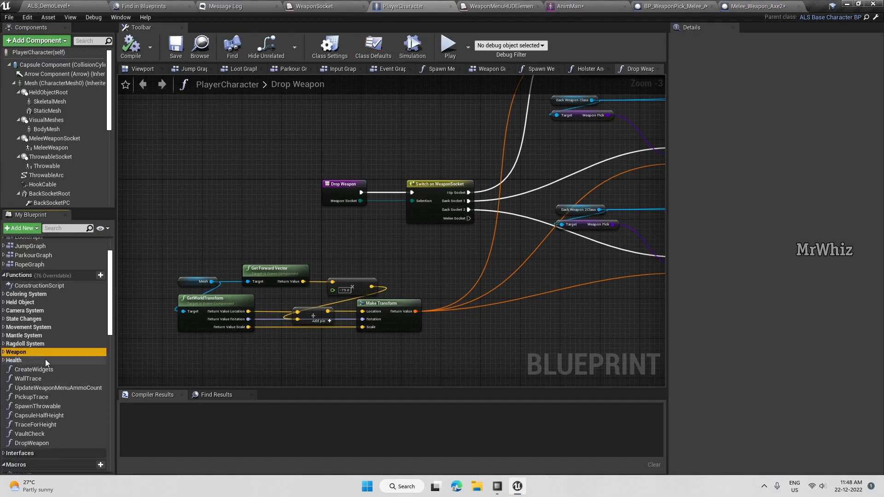
- Remove the Switch on WeaponMenuHUDElements, Holster and Equip, and SpawnActor nodes after SET Local Melee Weapon
left_click(16, 352)
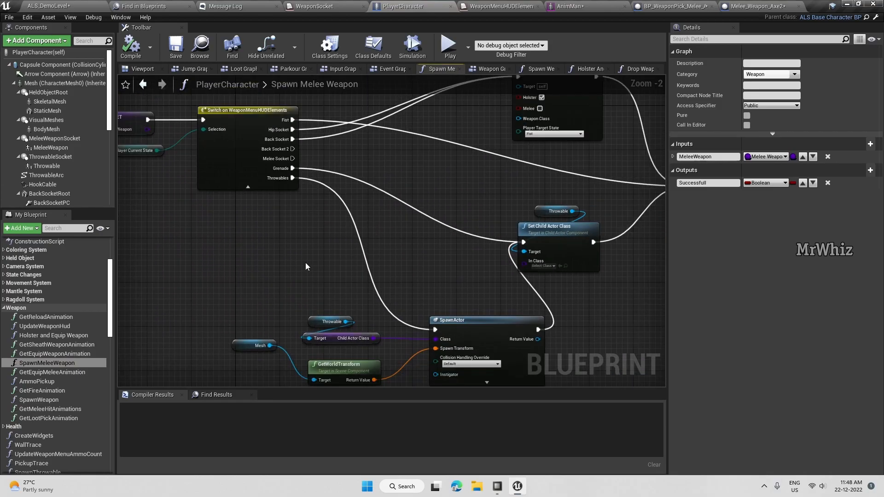
scroll("down", 3)
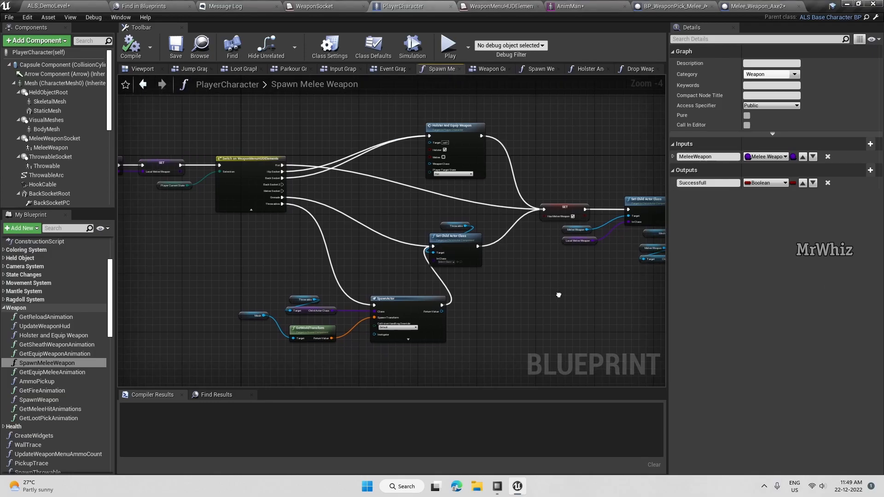
mouse_move(161, 189)
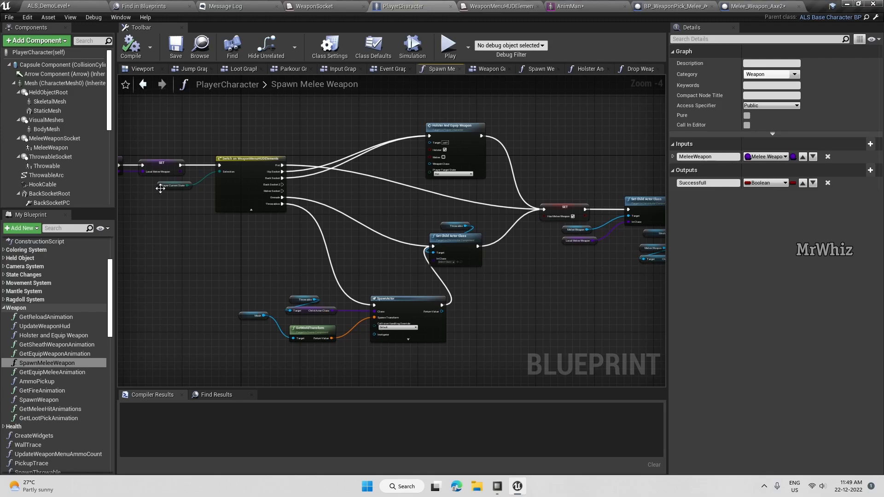
left_click(173, 185)
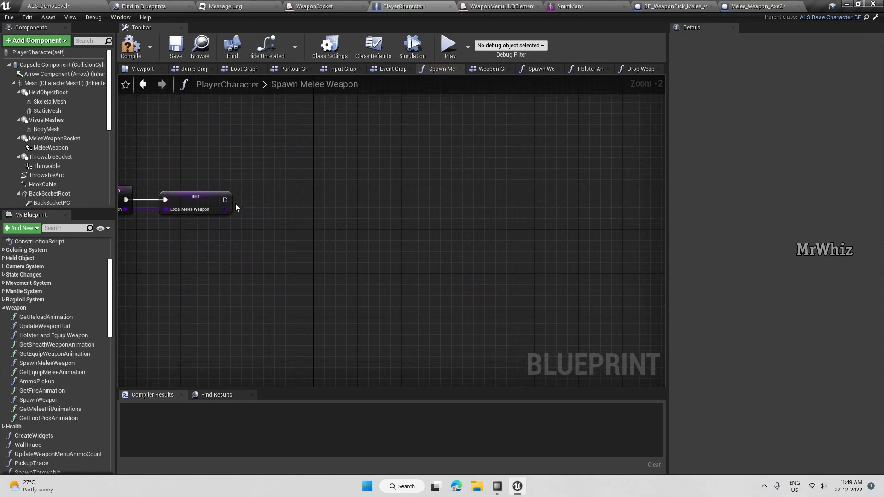
- Add Holster And Equip Weapon with Holster ticked after SET Local Melee Weapon
left_click_drag(226, 200, 292, 202)
type("hols")
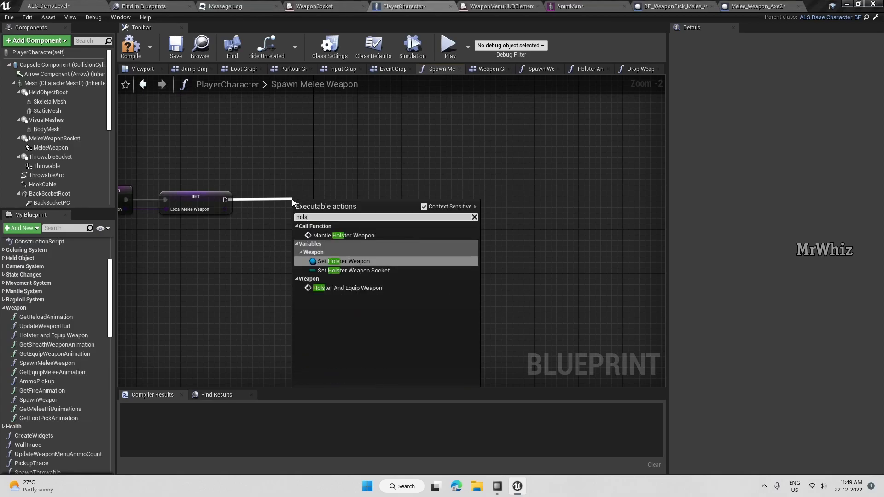
left_click(348, 287)
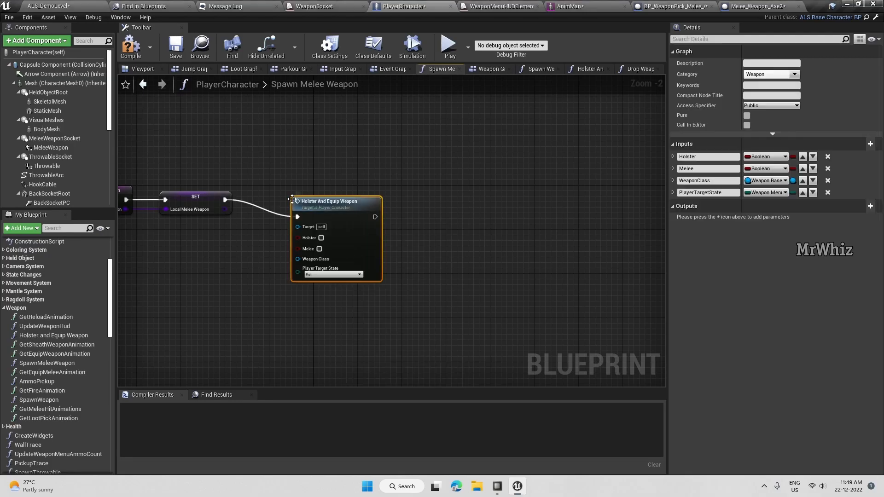
mouse_move(329, 190)
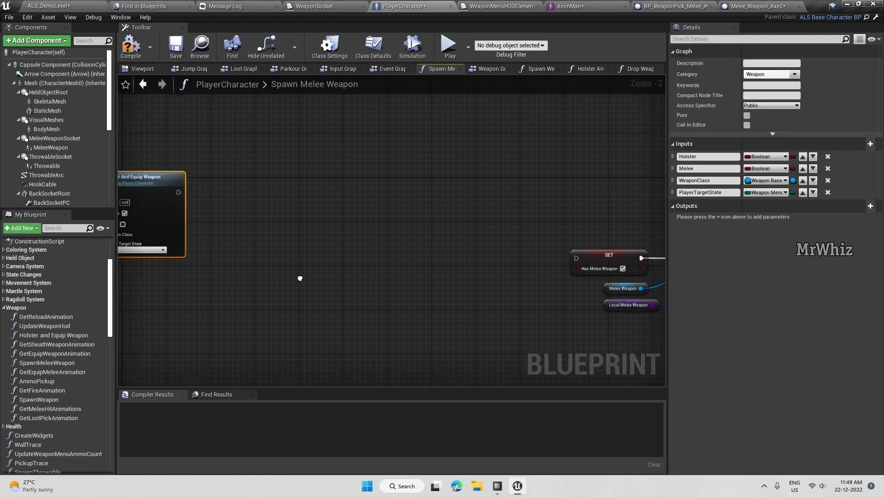
scroll("down", 3)
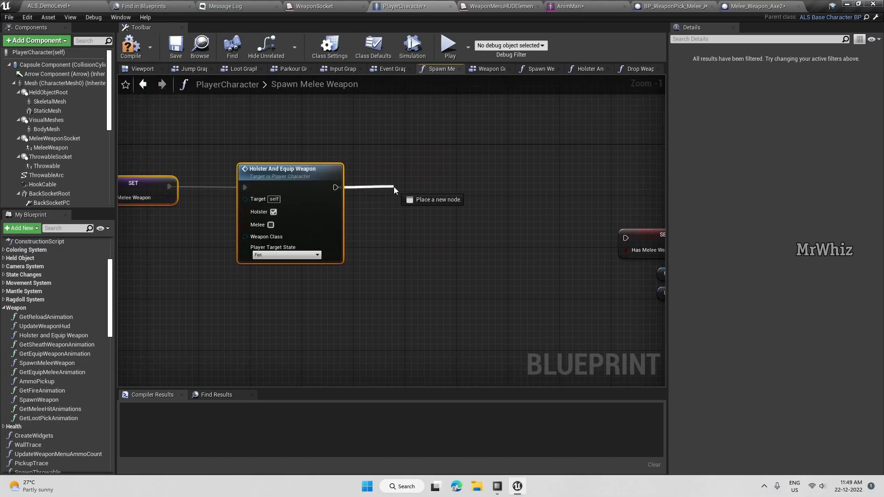
- Branch on Has Melee Weapon, with True calling Drop Weapon on MeleeSocket
type("bra")
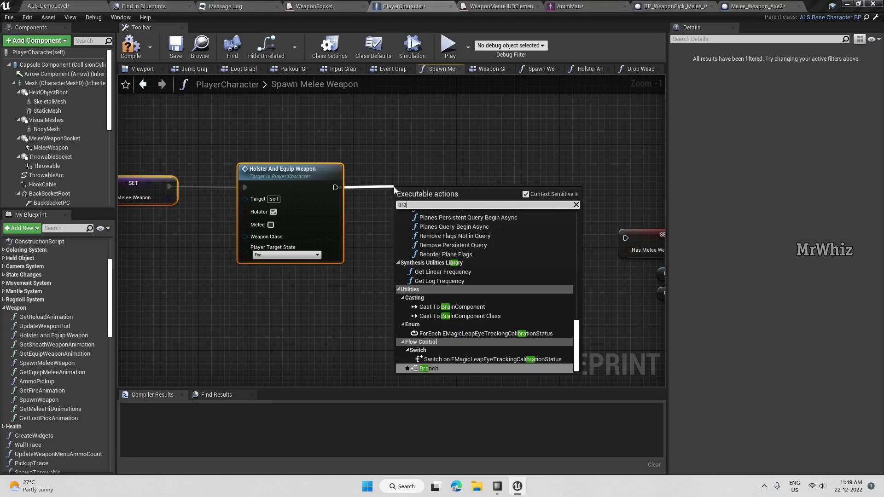
left_click(428, 369)
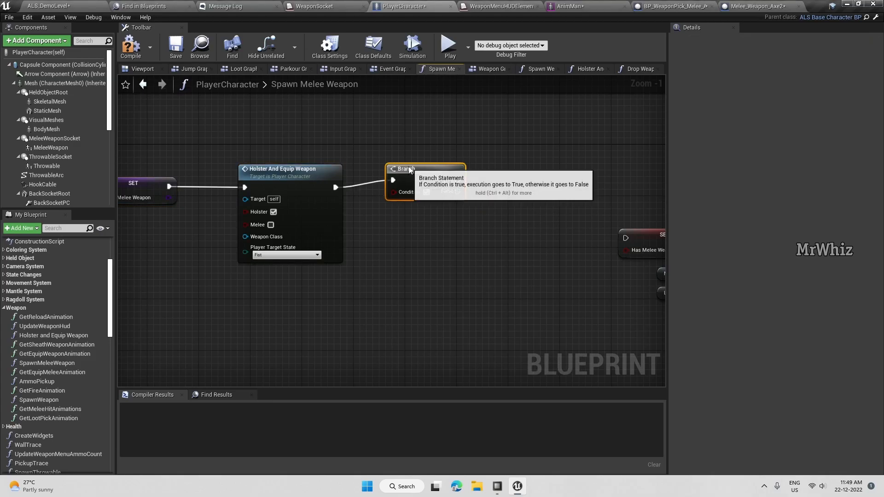
mouse_move(401, 231)
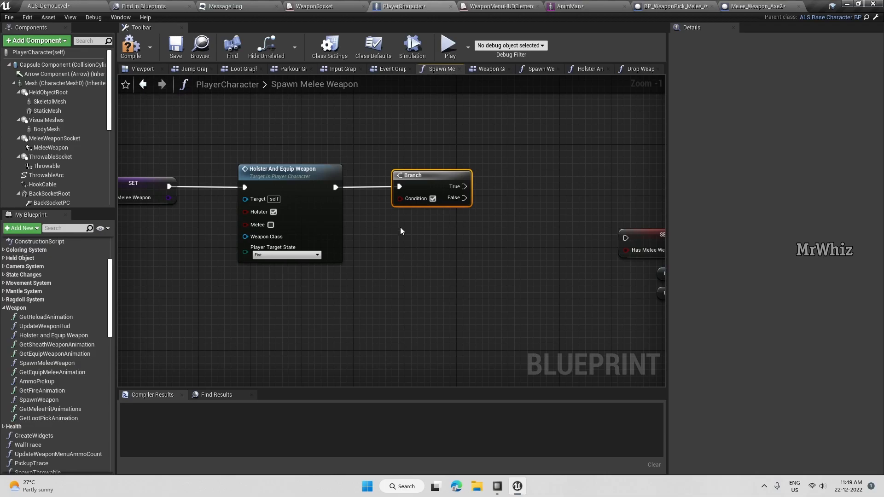
type("has m")
type("drop")
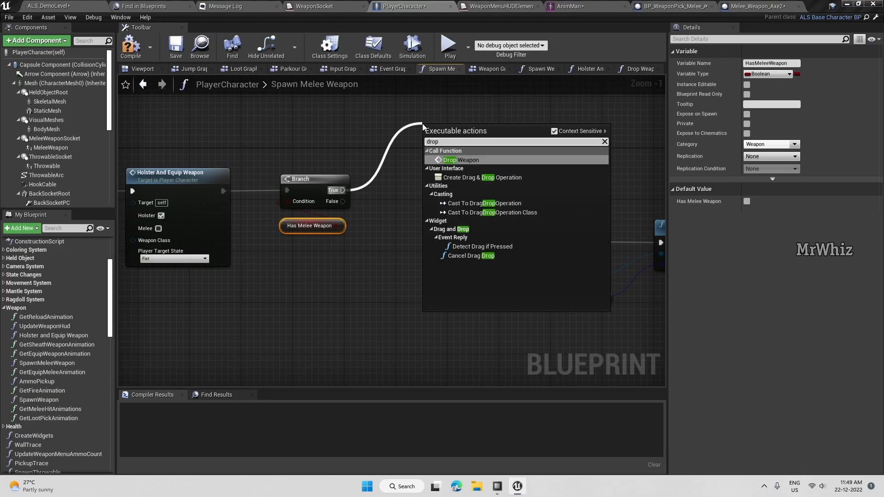
left_click(461, 160)
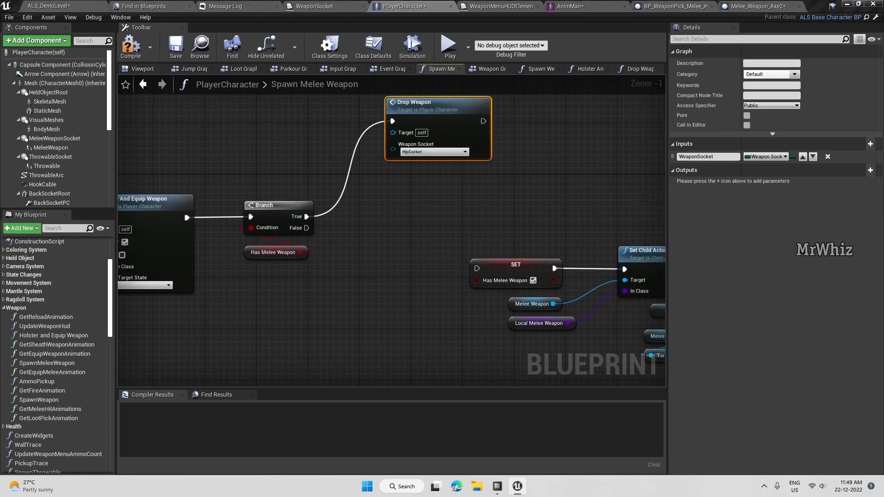
left_click(433, 151)
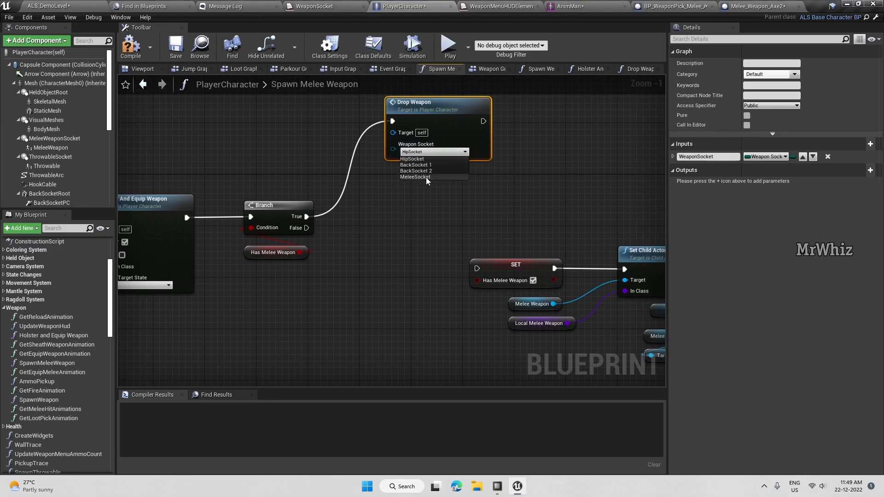
left_click(415, 176)
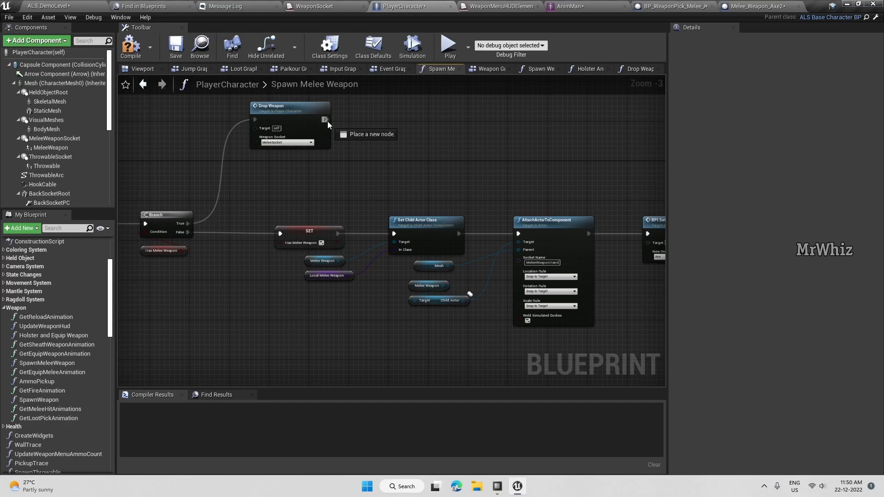
- Wire Drop Weapon into Set Child Actor Class, review the Melee Equipped nodes, and recompile
left_click_drag(325, 120, 393, 234)
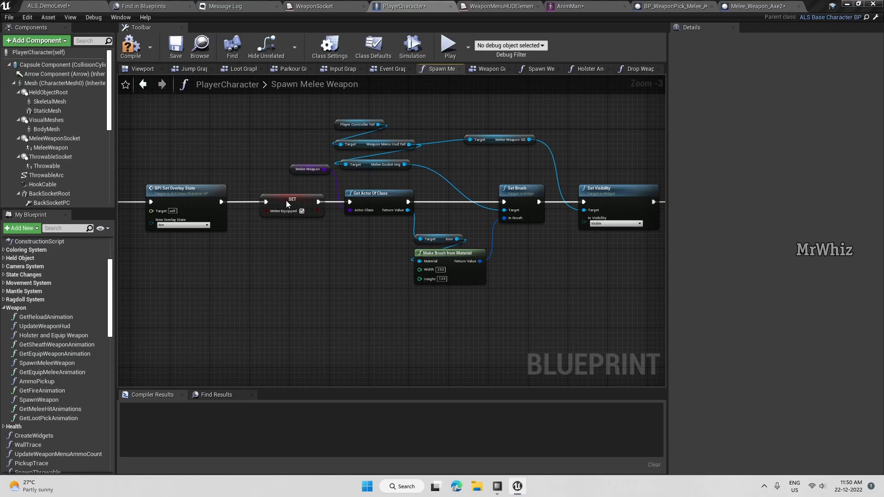
right_click(292, 202)
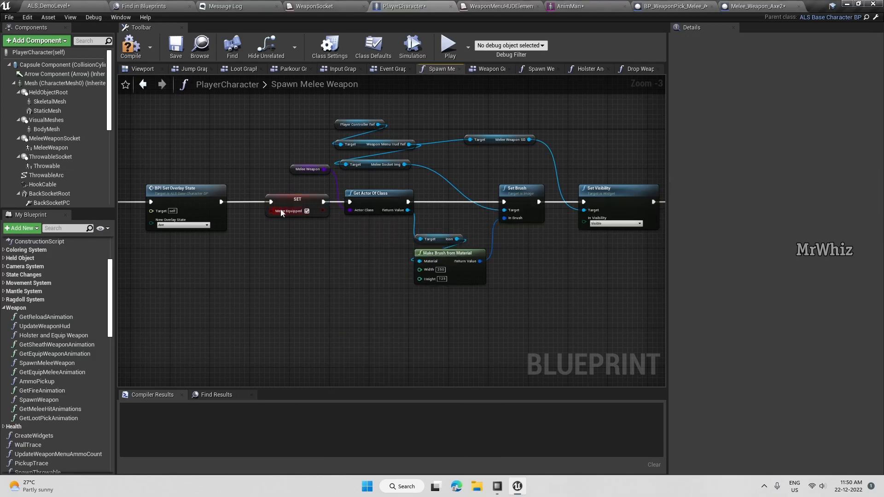
left_click(297, 199)
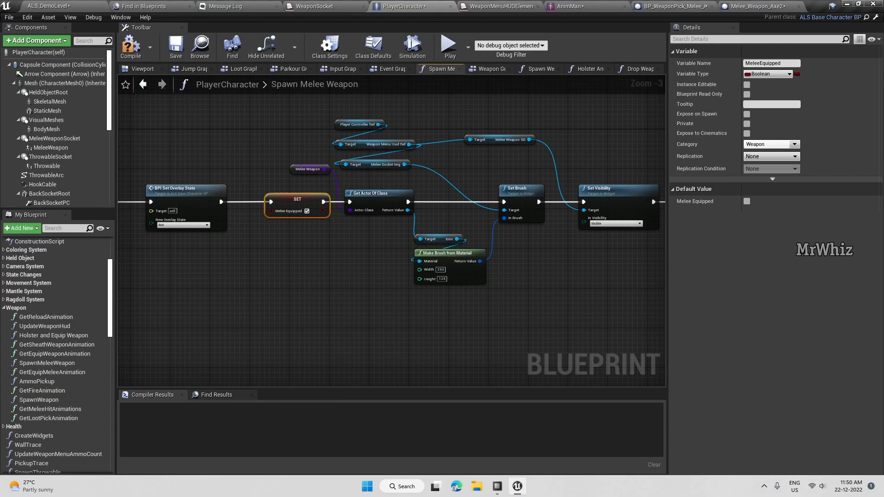
mouse_move(321, 206)
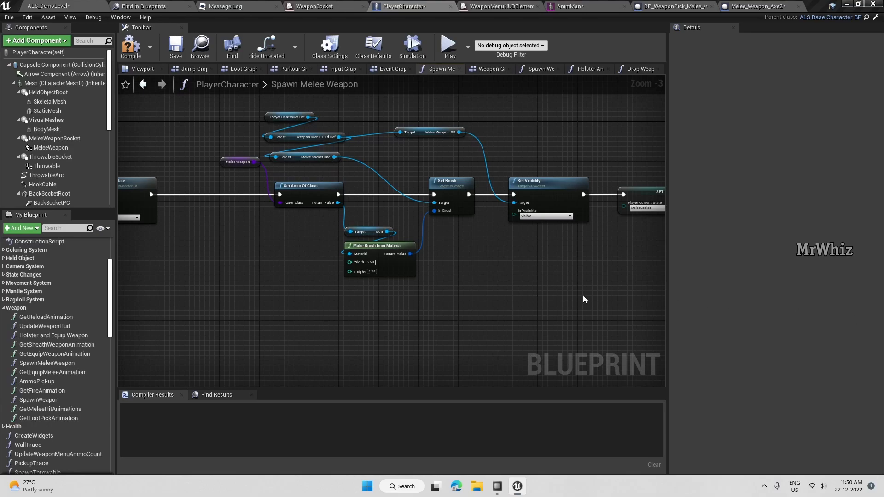
mouse_move(634, 303)
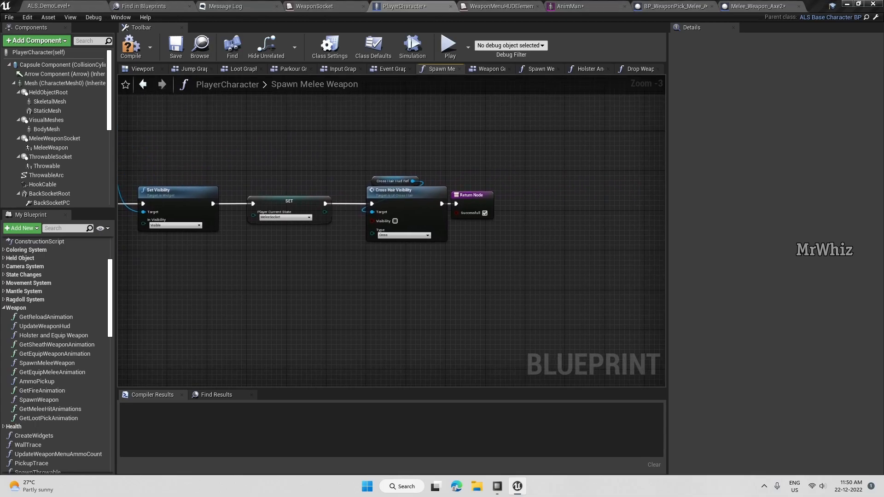
mouse_move(687, 329)
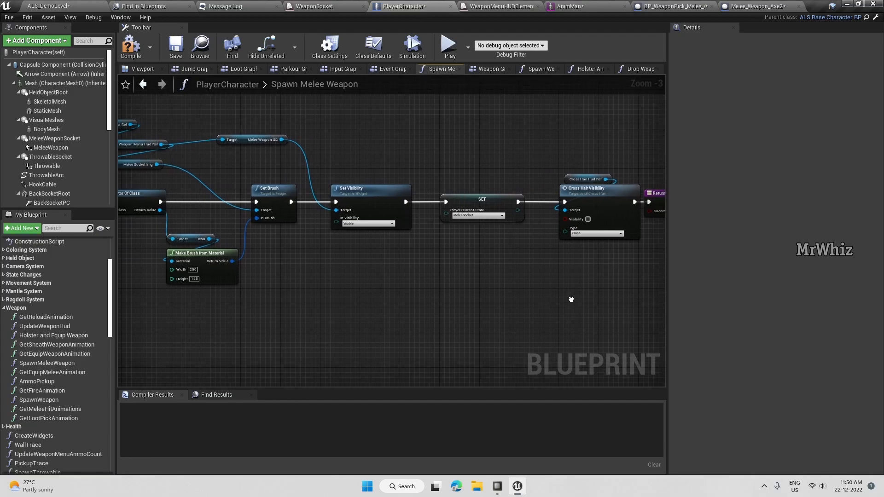
scroll("down", 3)
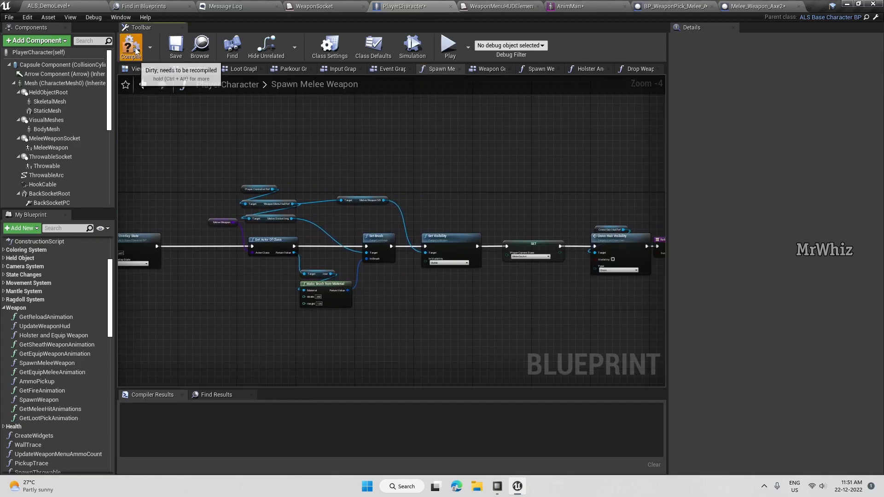
left_click(130, 46)
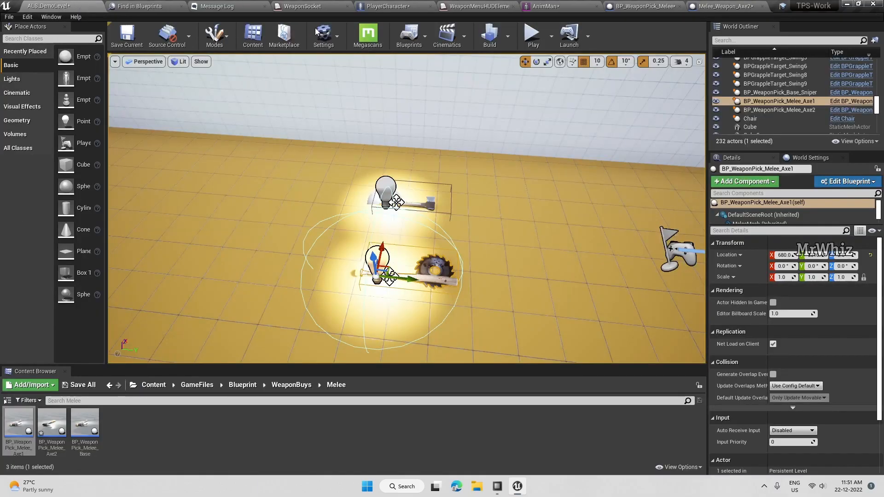
- Look over the axe pickups in the level, then return to PlayerCharacter
left_click(531, 34)
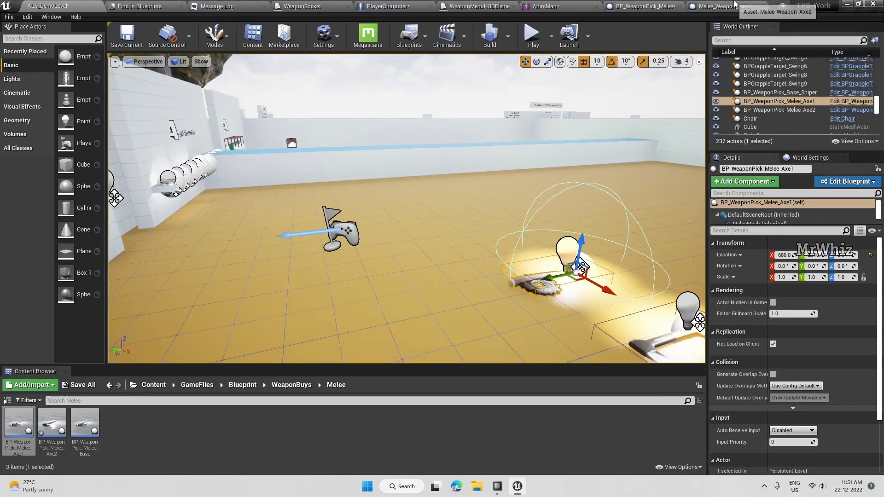
left_click(399, 6)
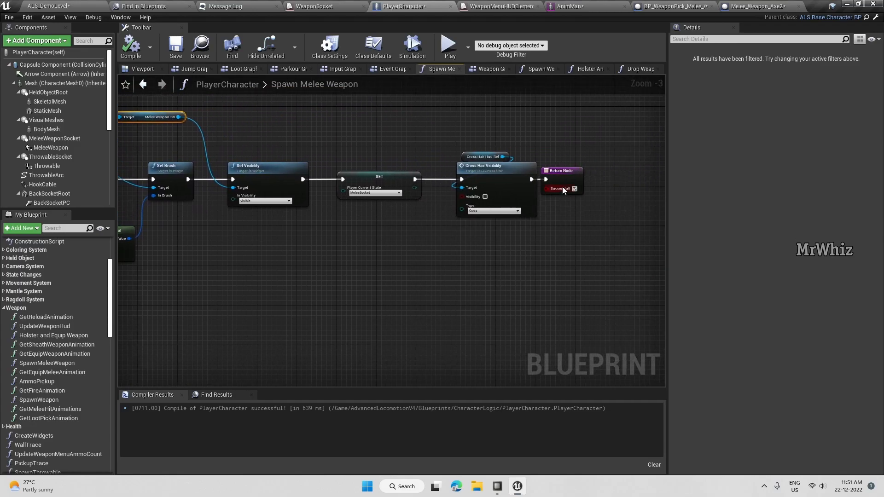
- Pan the Spawn Melee Weapon graph and open Holster And Equip Weapon
left_click(585, 171)
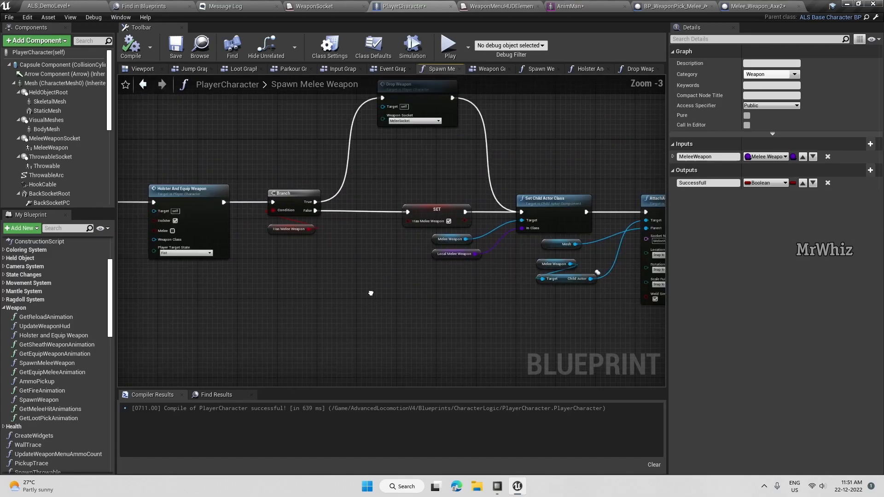
left_click(587, 68)
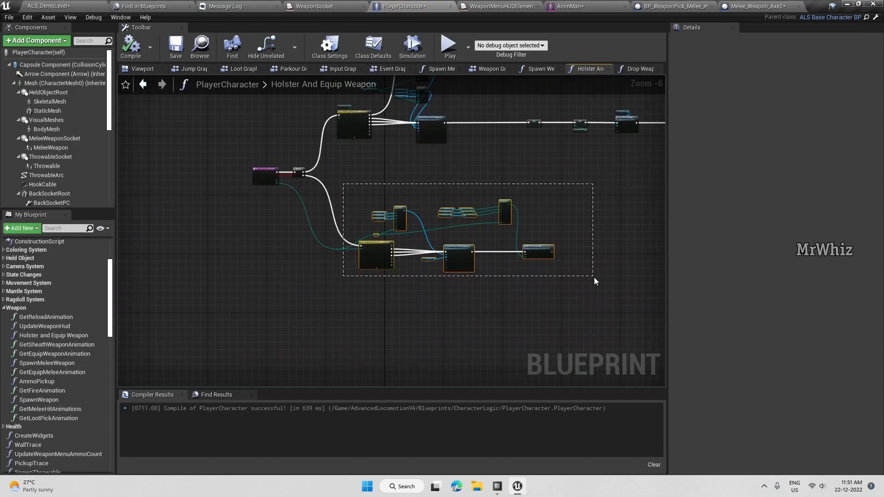
mouse_move(464, 251)
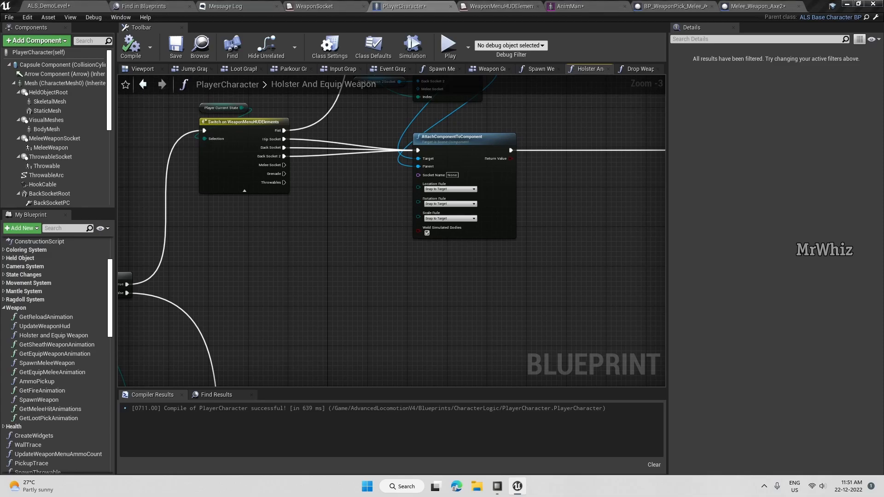
mouse_move(404, 226)
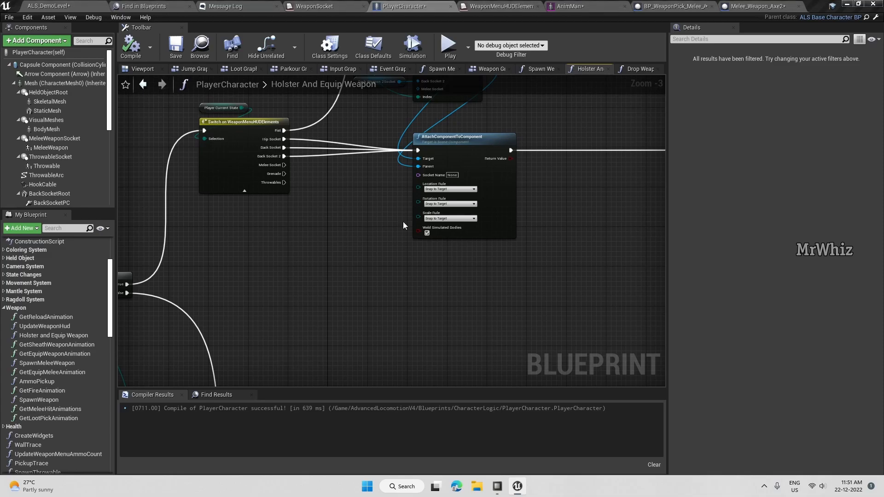
- From Melee Socket, attach Melee Weapon's child actor to Mesh, then open the AnimMan skeleton
left_click_drag(284, 165, 414, 312)
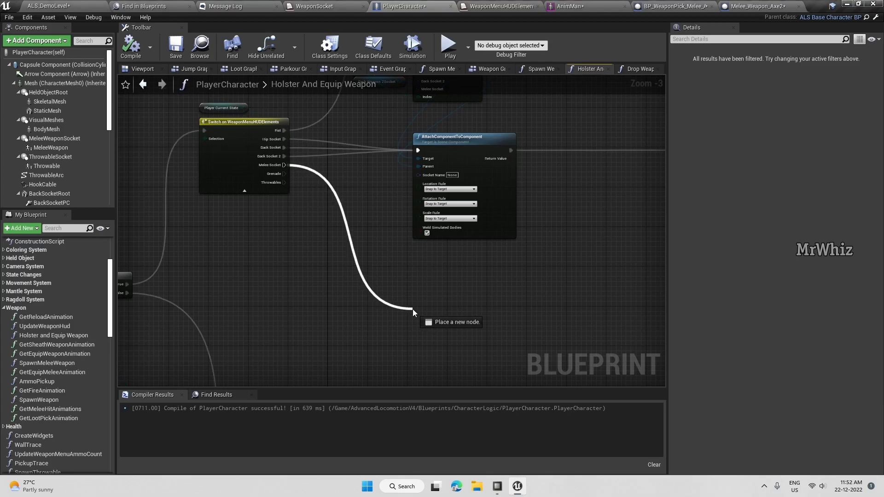
type("attach act")
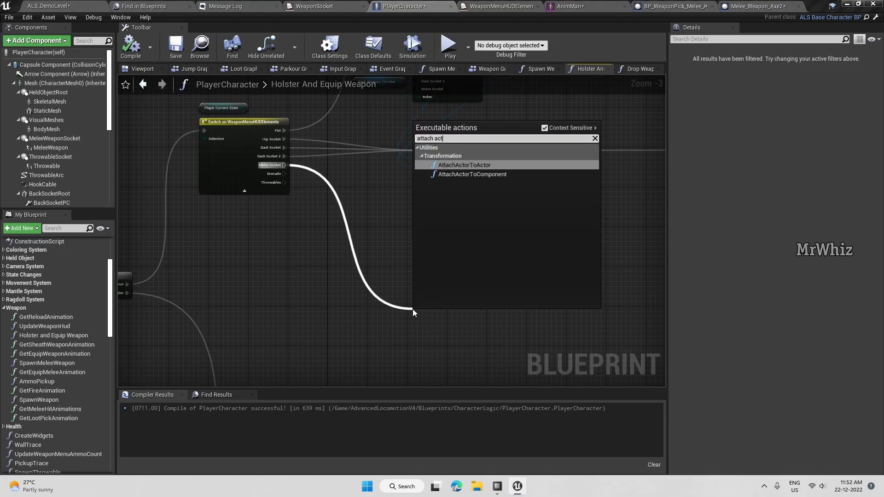
left_click(472, 174)
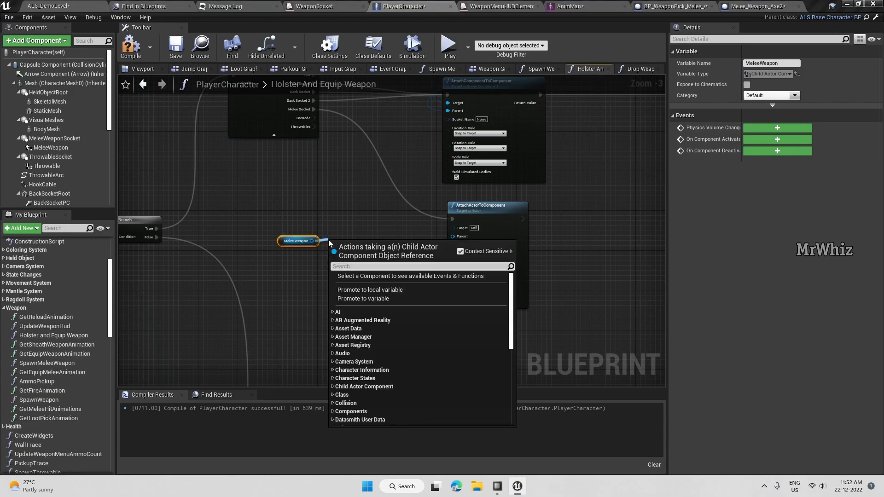
type("child ac")
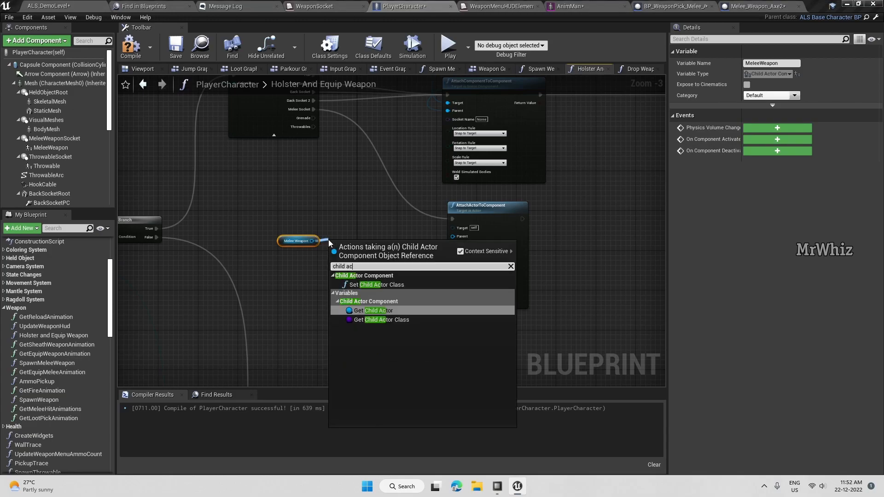
left_click(375, 311)
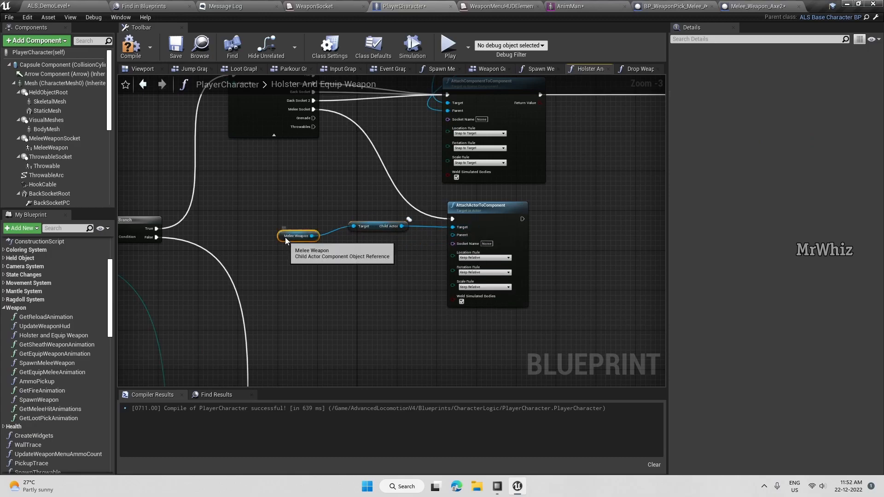
left_click(303, 226)
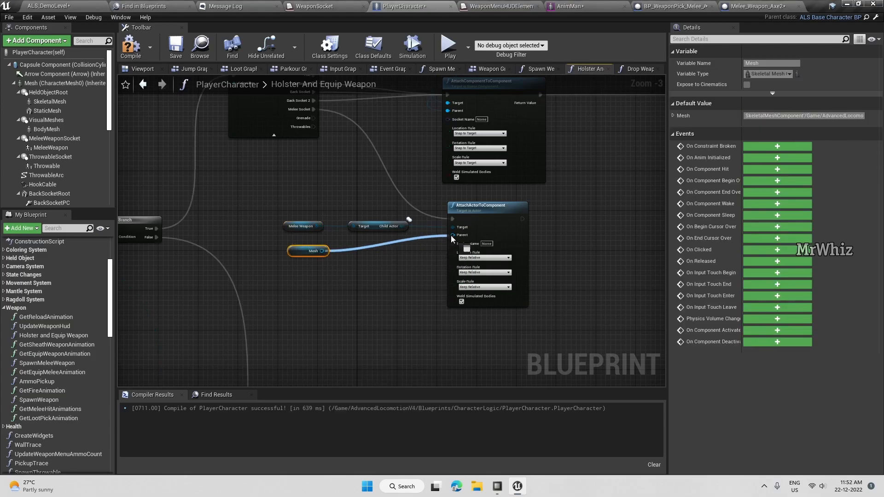
mouse_move(308, 251)
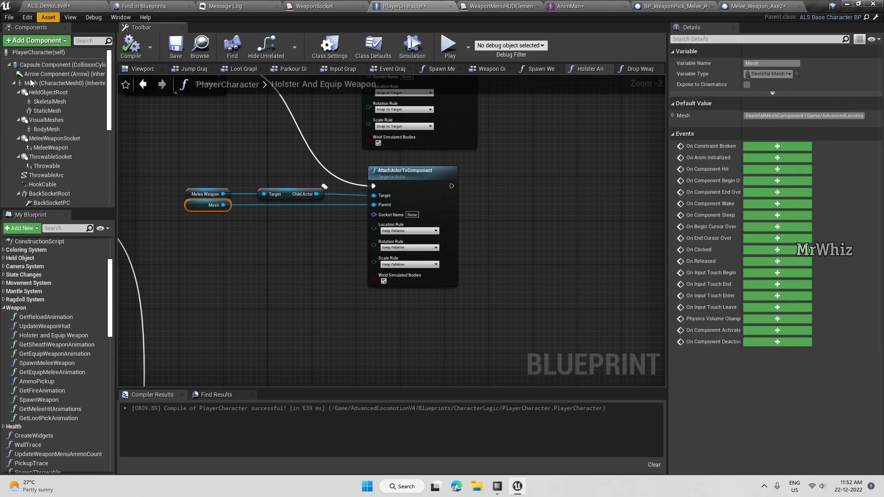
left_click(57, 82)
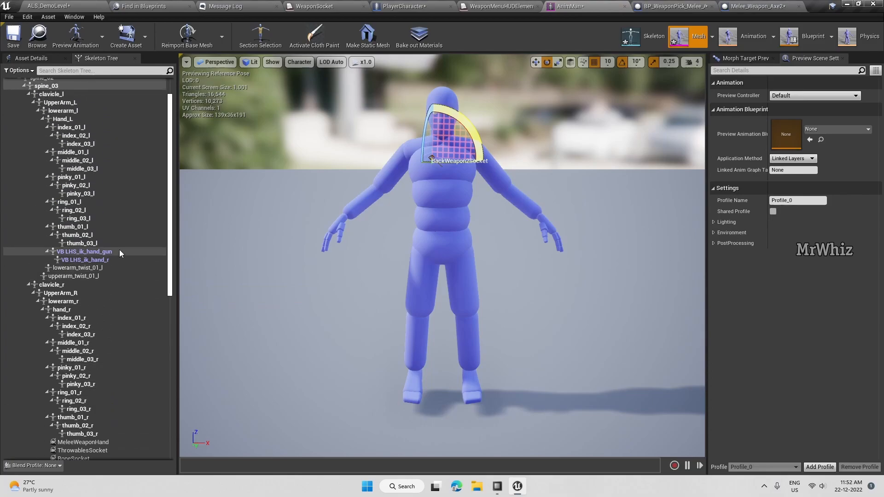
- Copy the MeleeWeaponSocket name from the AnimMan skeleton into the attach node's Socket Name
left_click(67, 329)
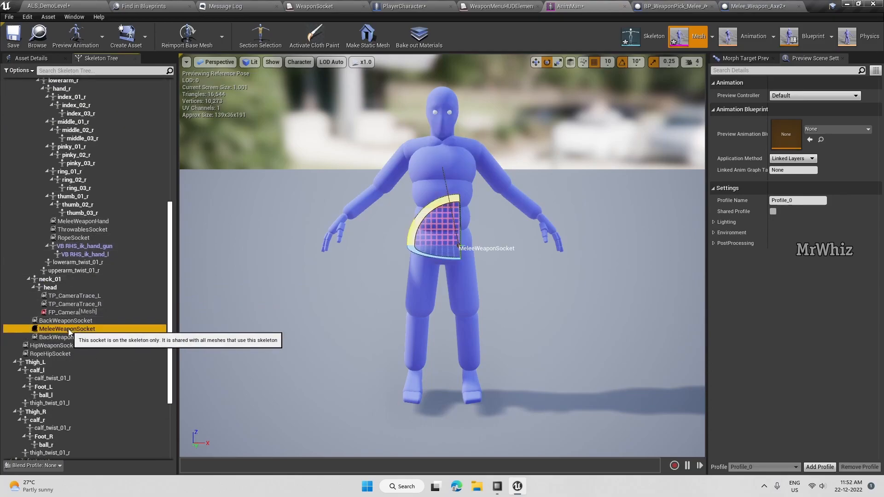
double_click(66, 328)
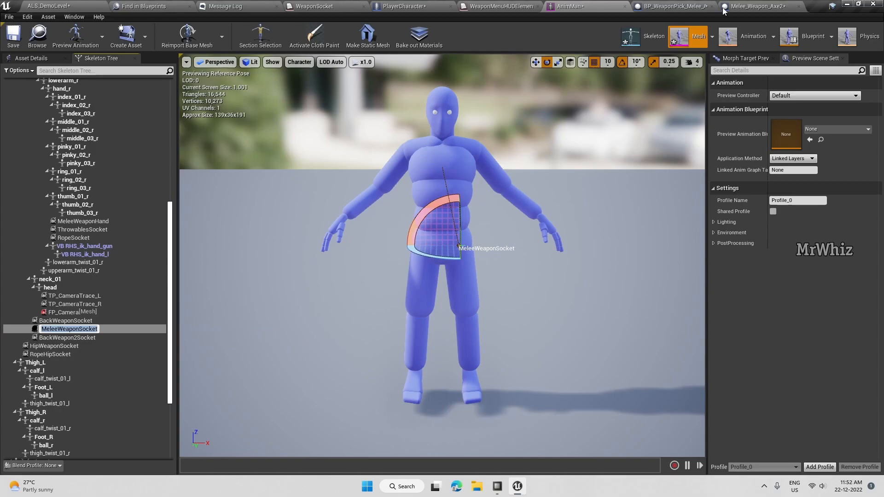
left_click(400, 6)
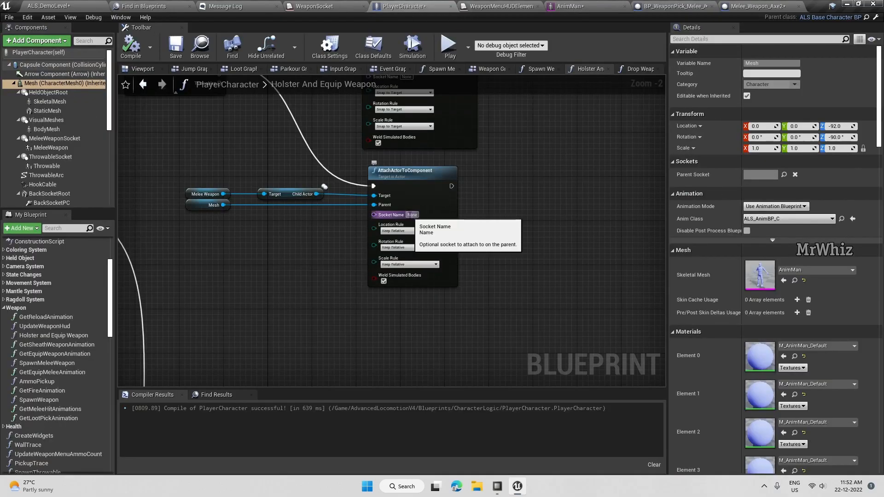
type("MeleeWeaponSocket")
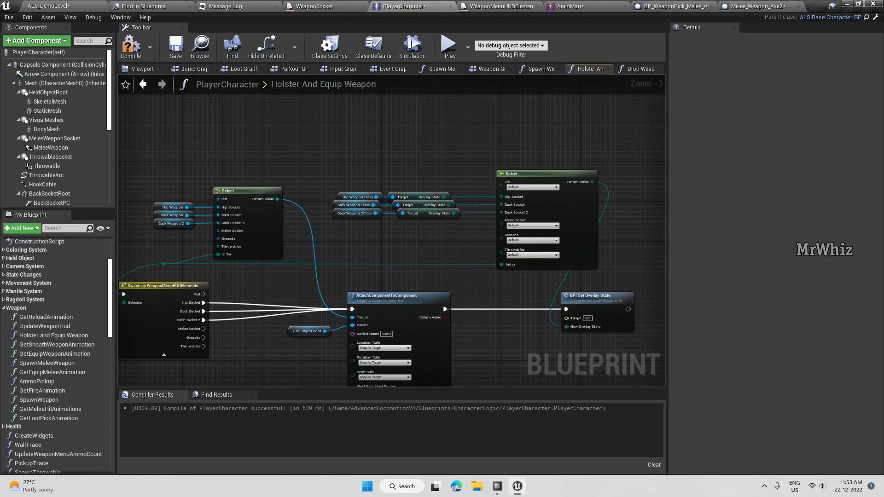
- Set the melee attach node's Socket Name to MeleeWeaponHand, copied from the skeleton
scroll("down", 3)
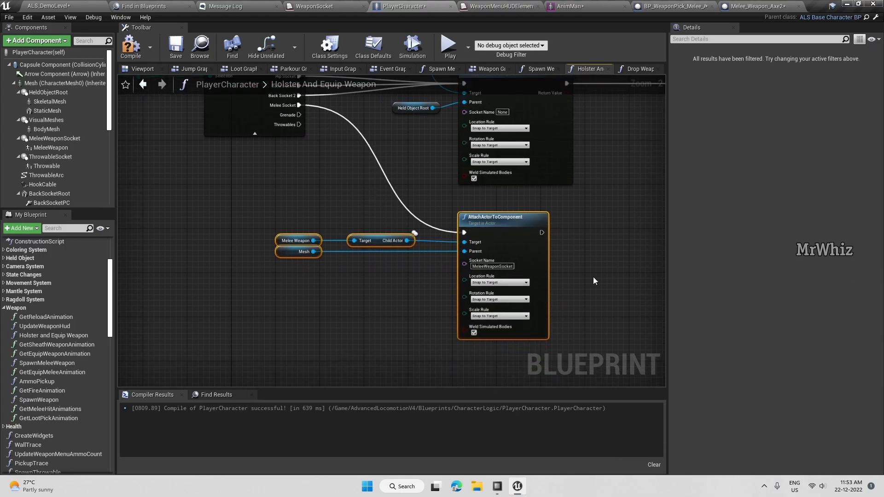
left_click(567, 5)
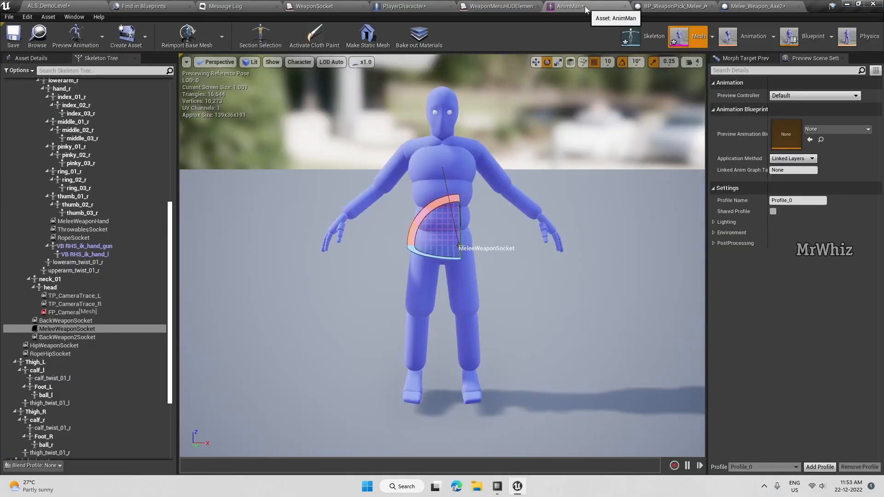
mouse_move(83, 221)
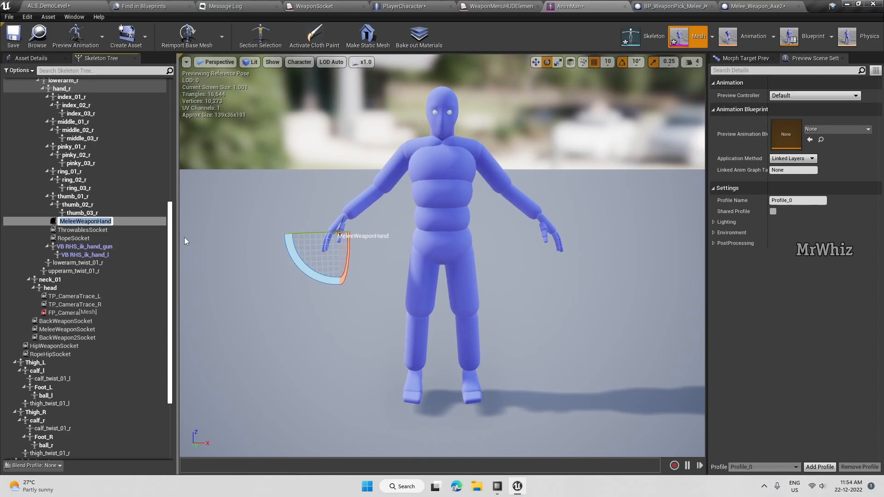
left_click(400, 6)
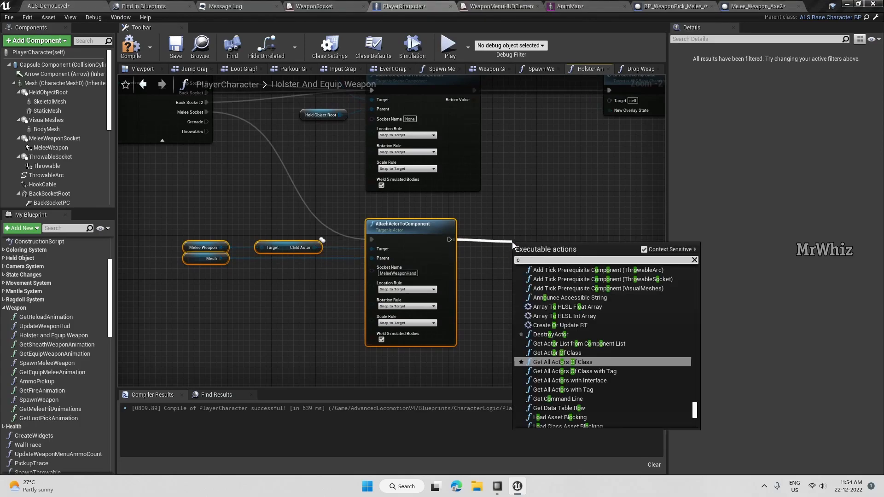
- Add a BPI Set Overlay State node after the attach and choose its state
type("overlay state")
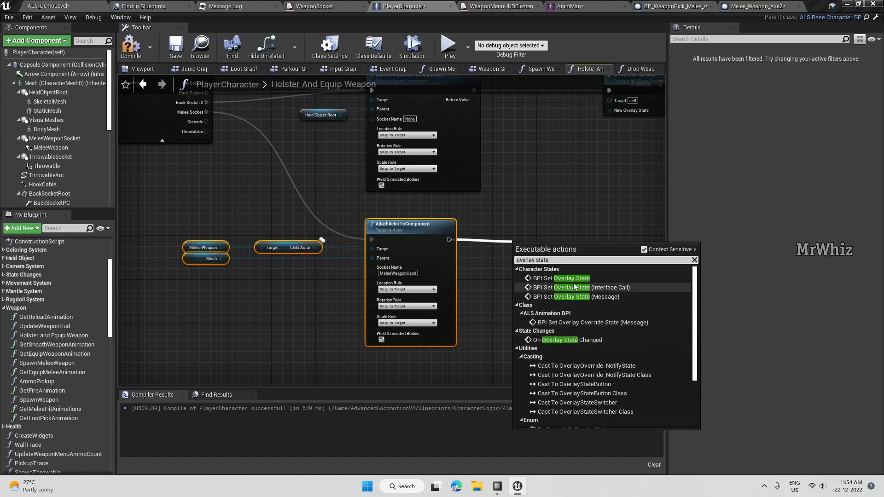
left_click(571, 278)
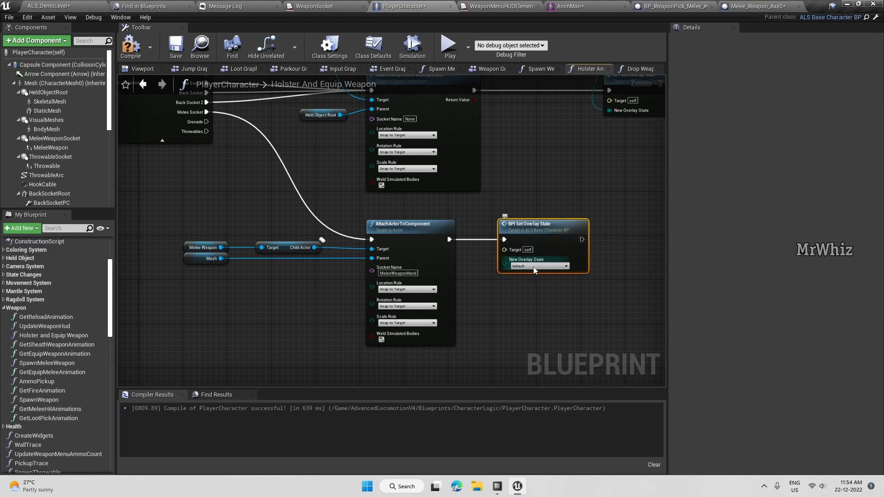
left_click(538, 266)
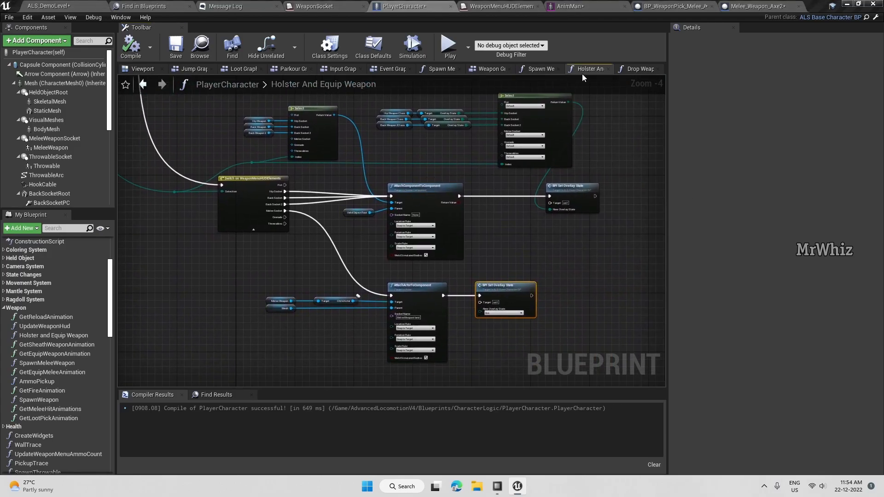
left_click(539, 69)
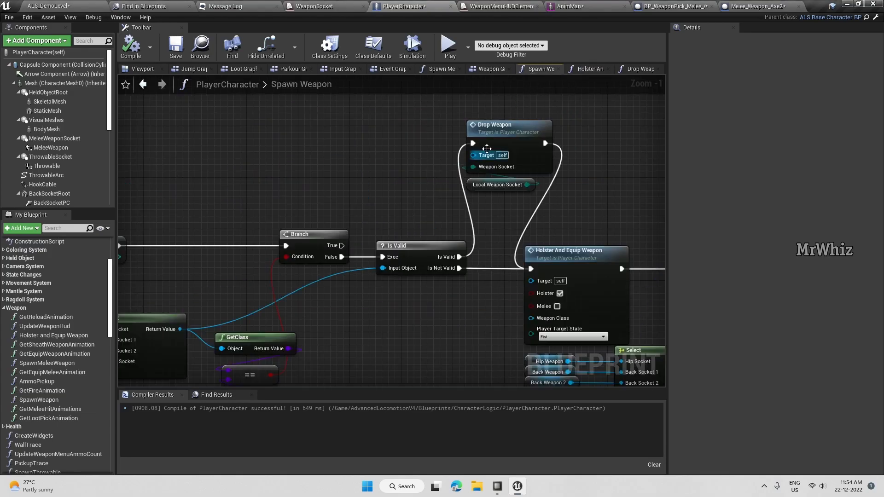
- Open the Drop Weapon graph and add a new variable, NewVar_0, to PlayerCharacter
left_click(495, 125)
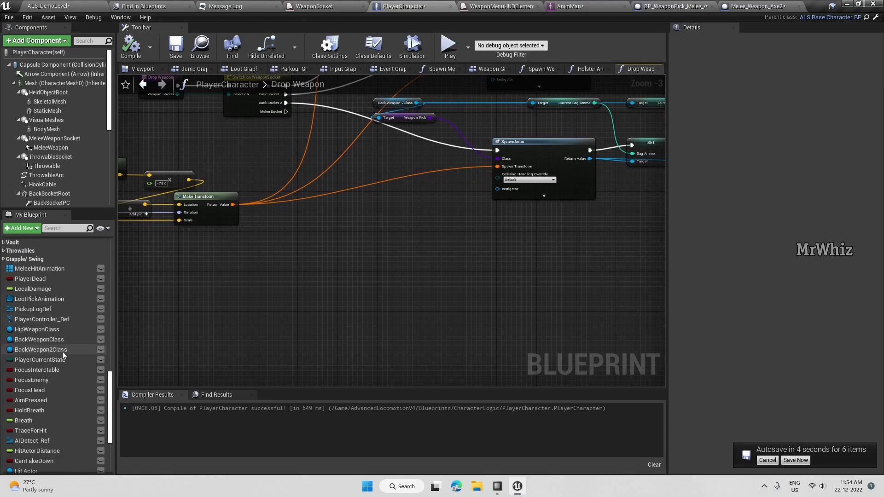
scroll("down", 3)
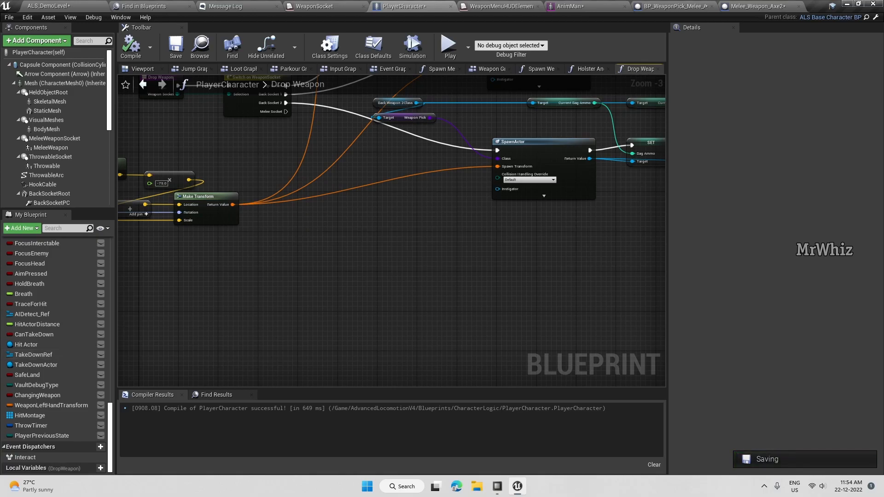
mouse_move(411, 241)
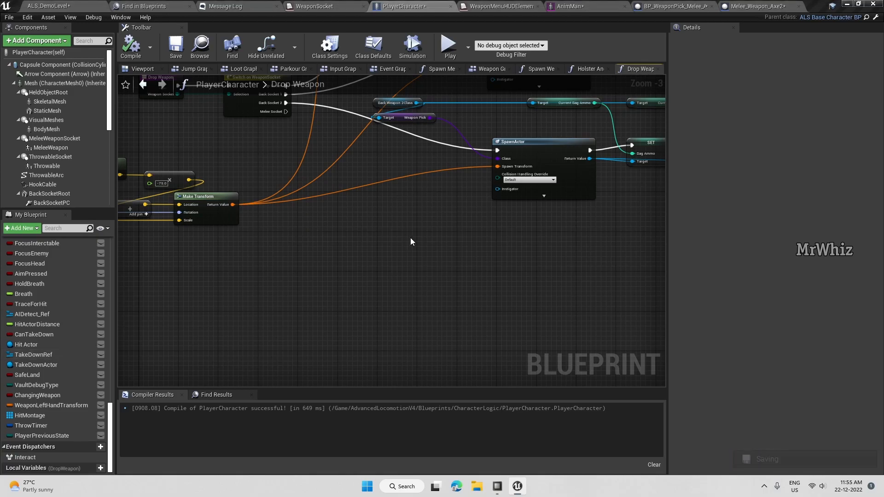
type("melee wea")
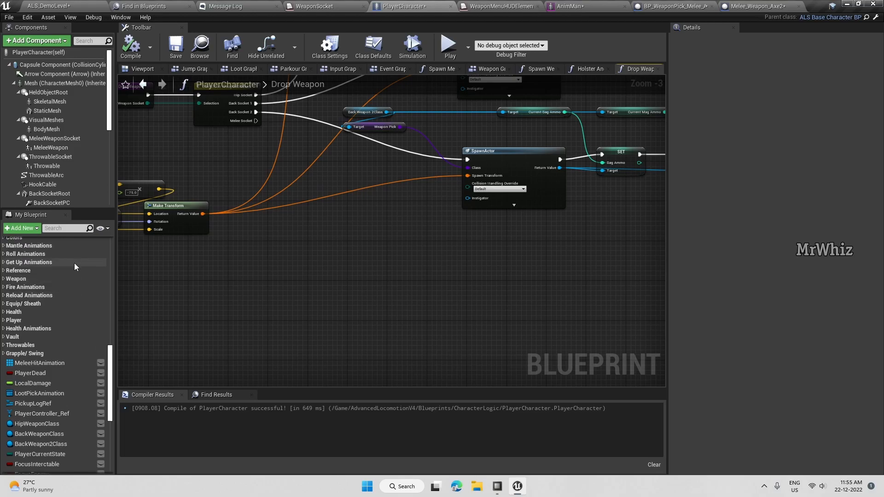
left_click(19, 228)
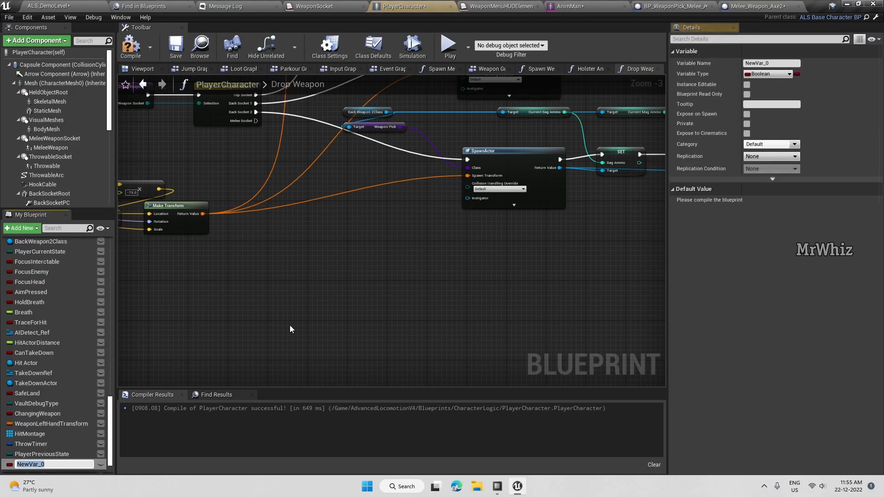
- Rename NewVar_0 to MeleeWeaponClass and make its type a Melee Weapon reference
type("MeleeWeaponClass")
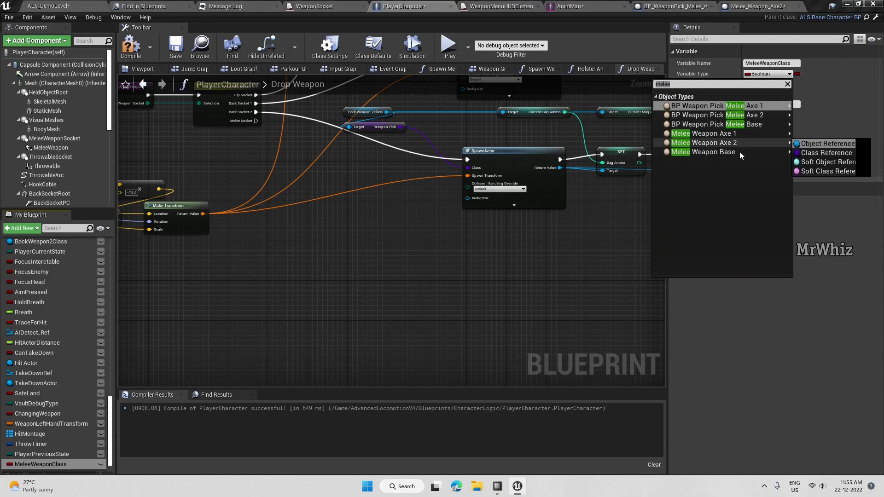
left_click(704, 151)
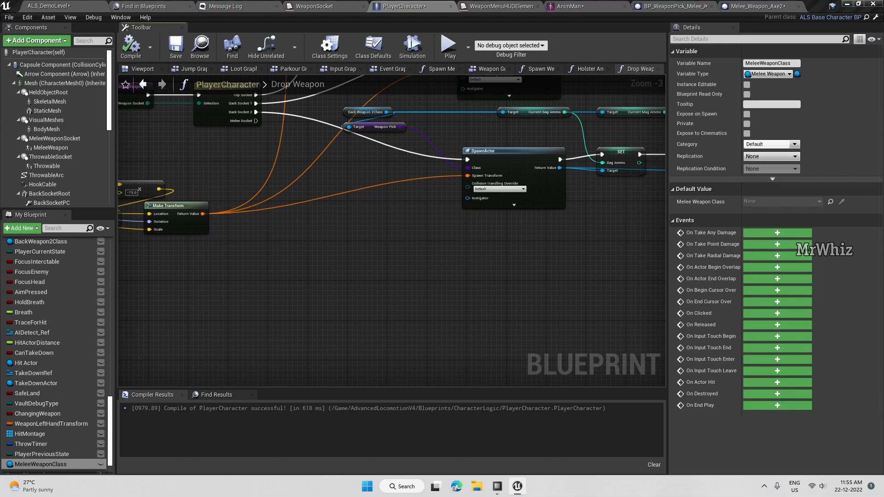
mouse_move(414, 97)
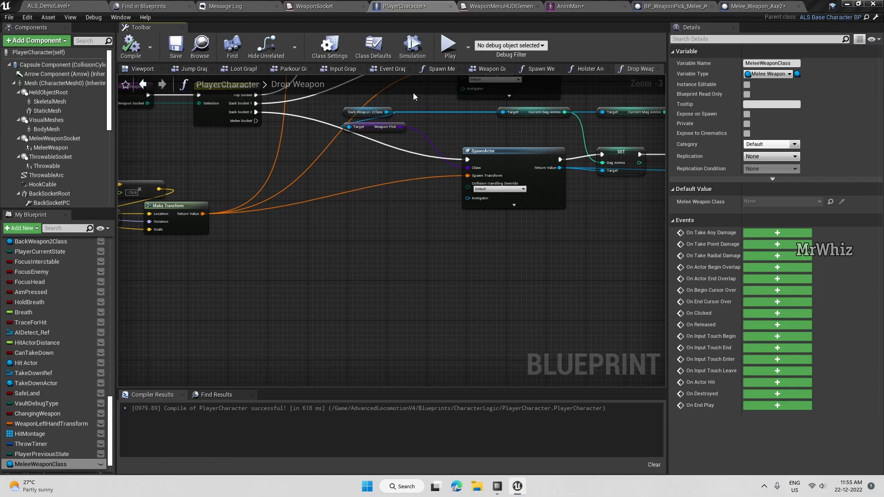
mouse_move(541, 68)
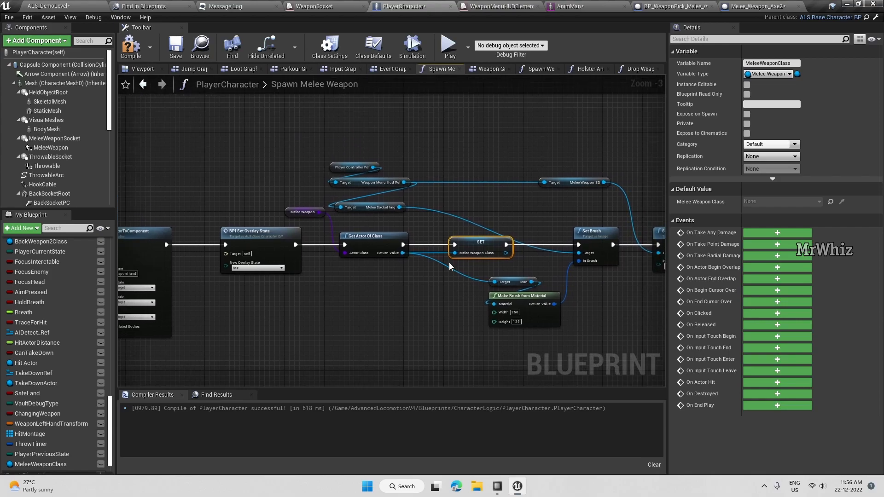
mouse_move(478, 241)
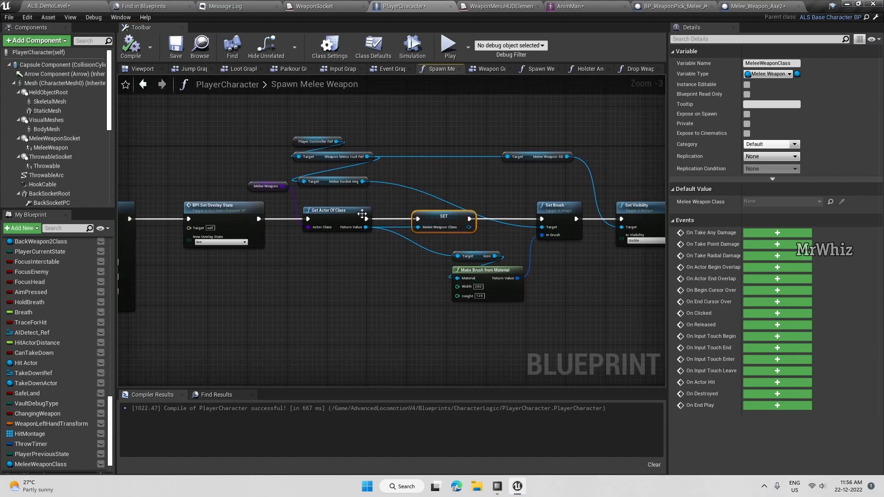
- Drag the Melee Weapon getter below Get Actor Of Class in Spawn Melee Weapon
left_click(254, 181)
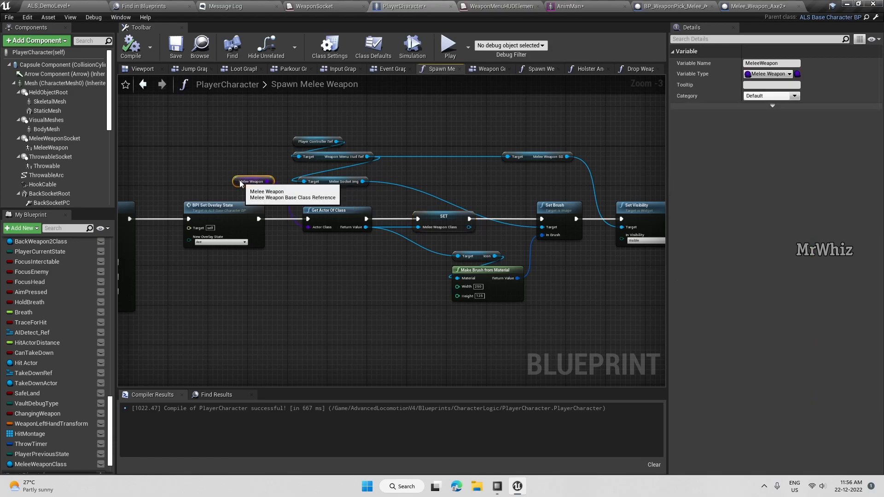
left_click_drag(253, 181, 322, 241)
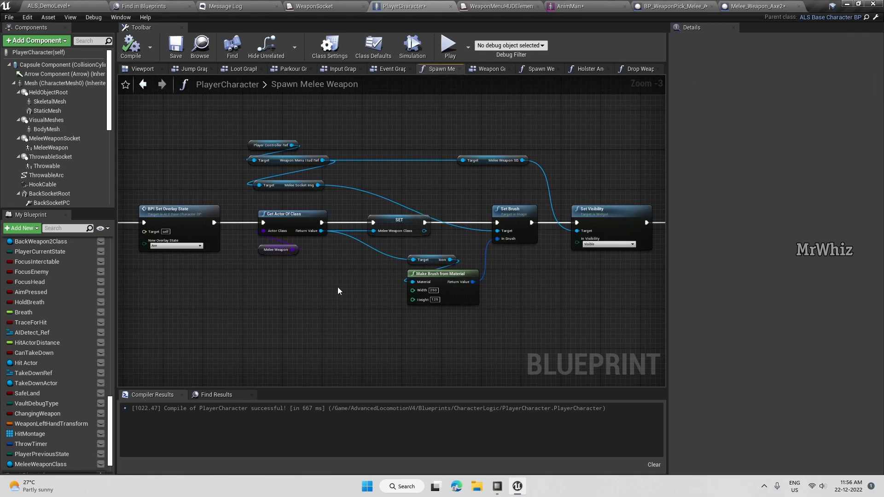
left_click(637, 68)
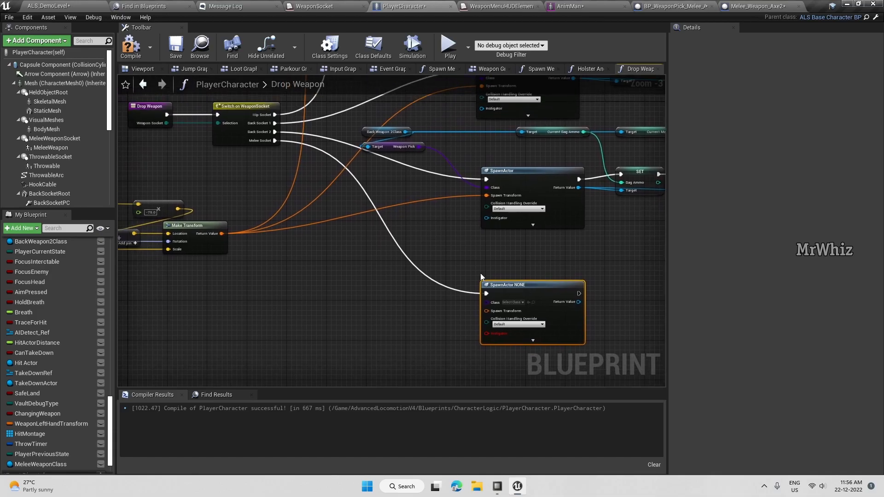
mouse_move(344, 289)
type("melee weapon cl")
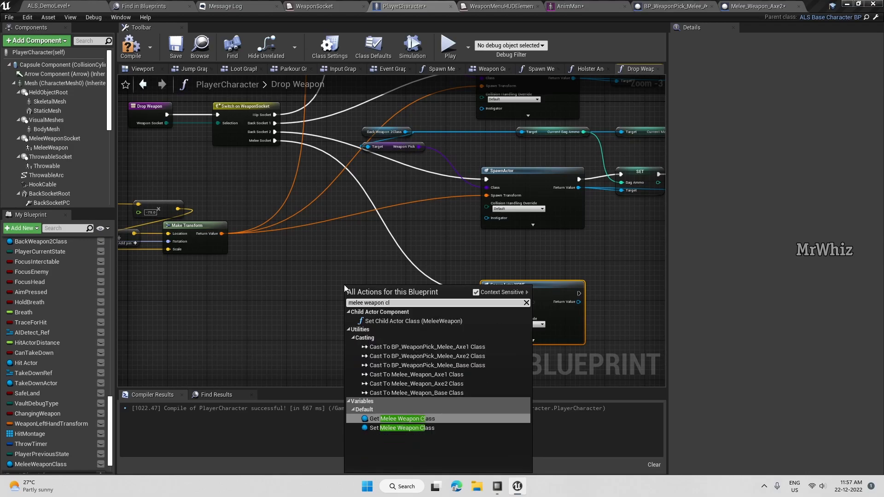
- Place a Get Melee Weapon Class node in Drop Weapon and return to the level editor
left_click(397, 418)
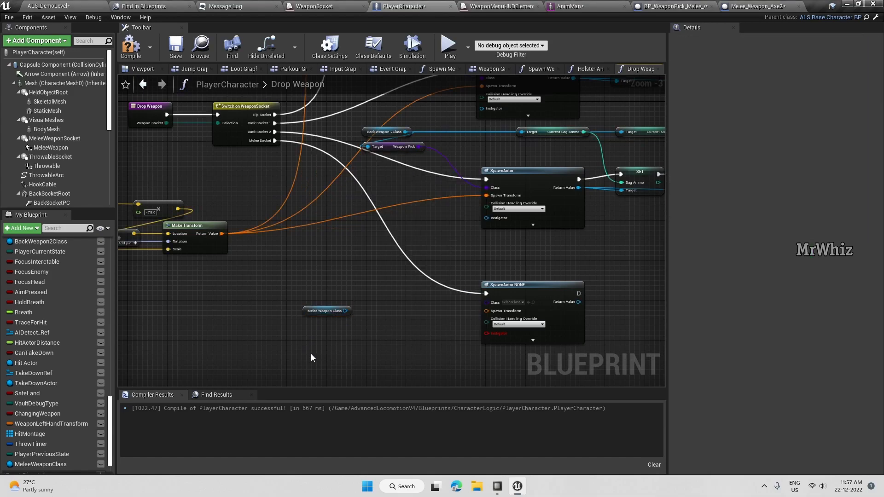
mouse_move(696, 18)
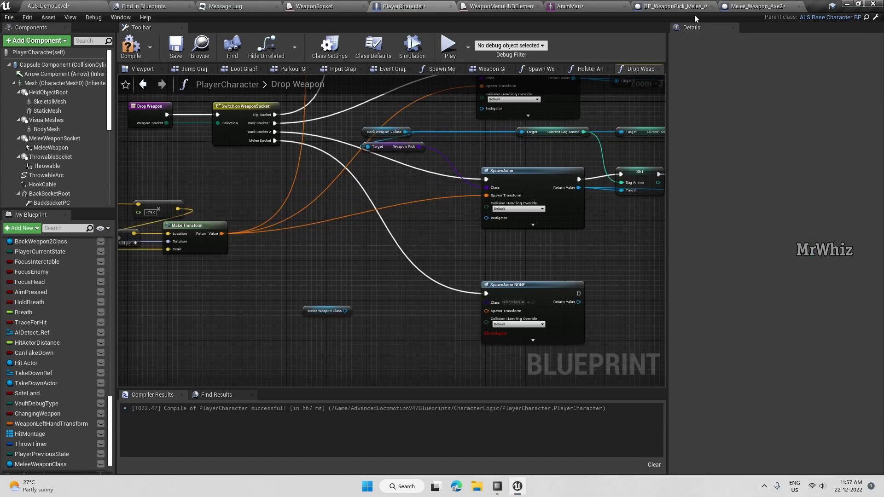
left_click(814, 6)
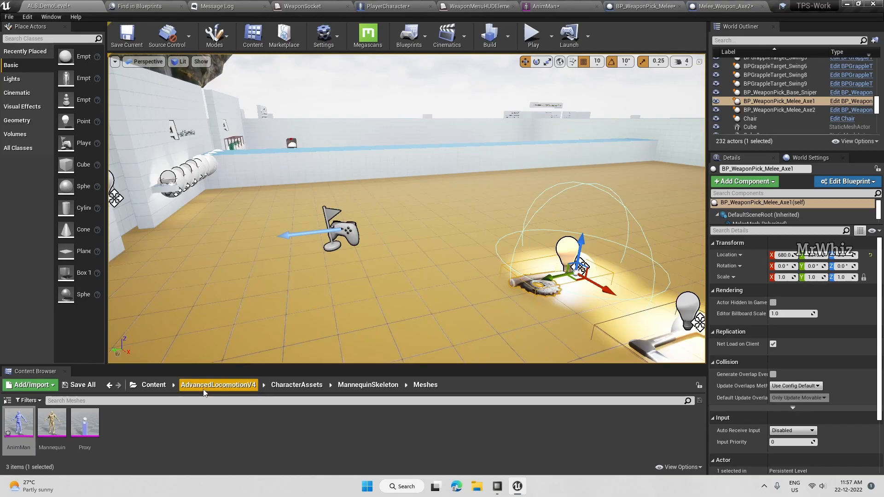
- Browse to Content > GameFiles > Blueprint > Weapons > Melee and open Melee_Weapon_Base
left_click(217, 385)
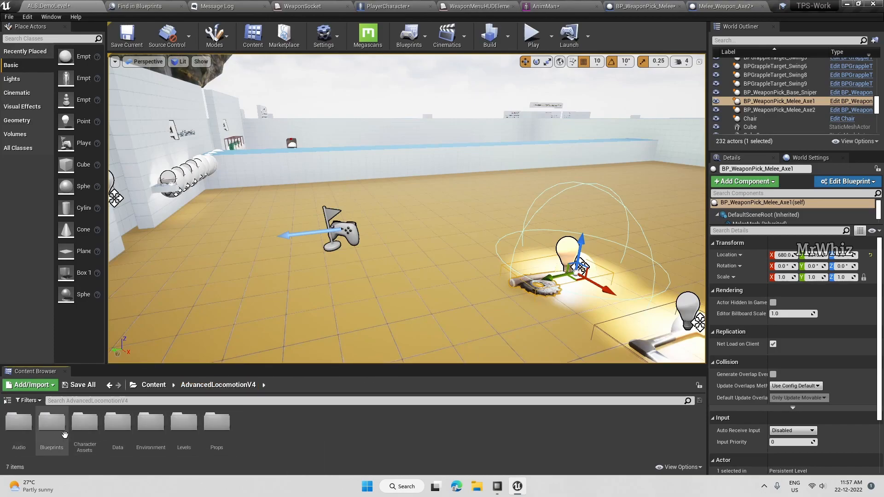
double_click(51, 422)
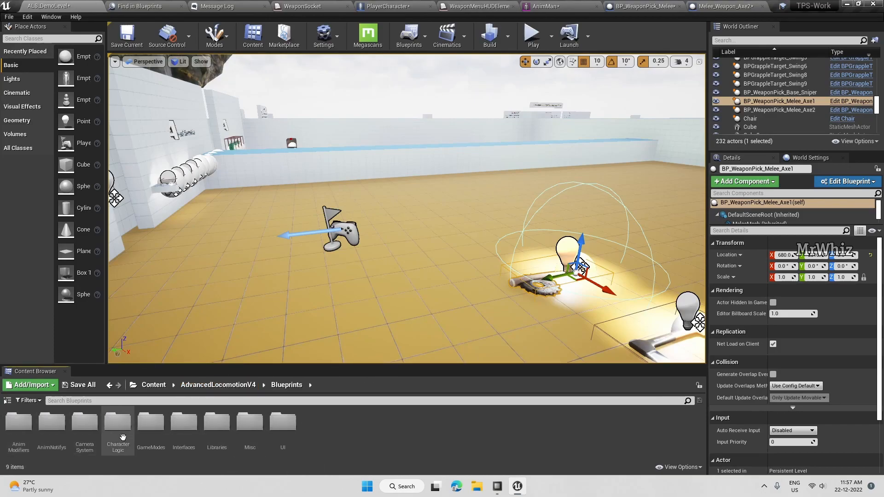
left_click(153, 384)
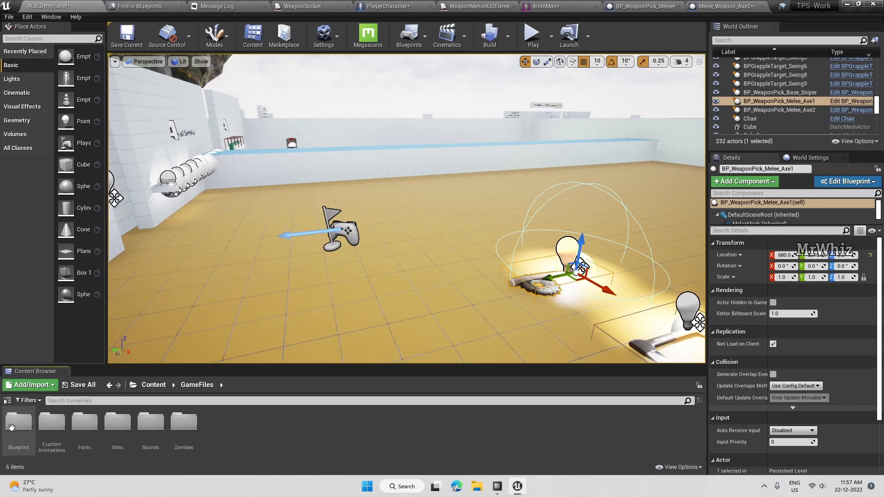
double_click(18, 421)
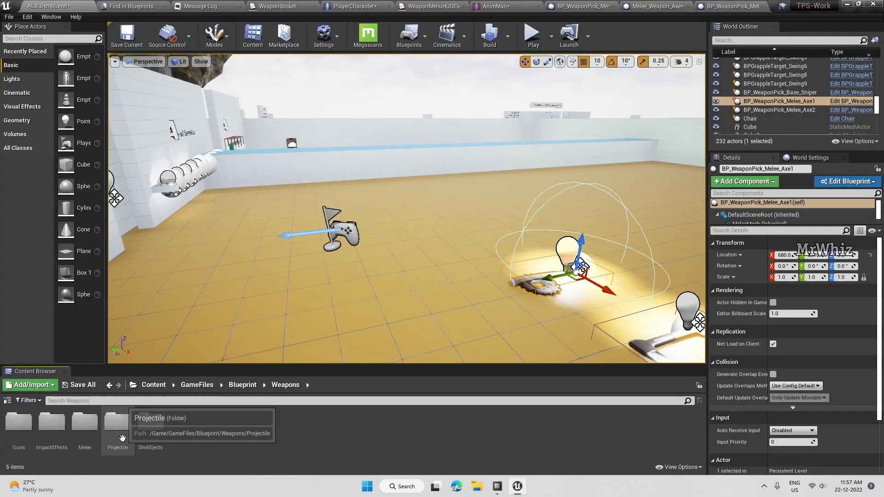
double_click(85, 422)
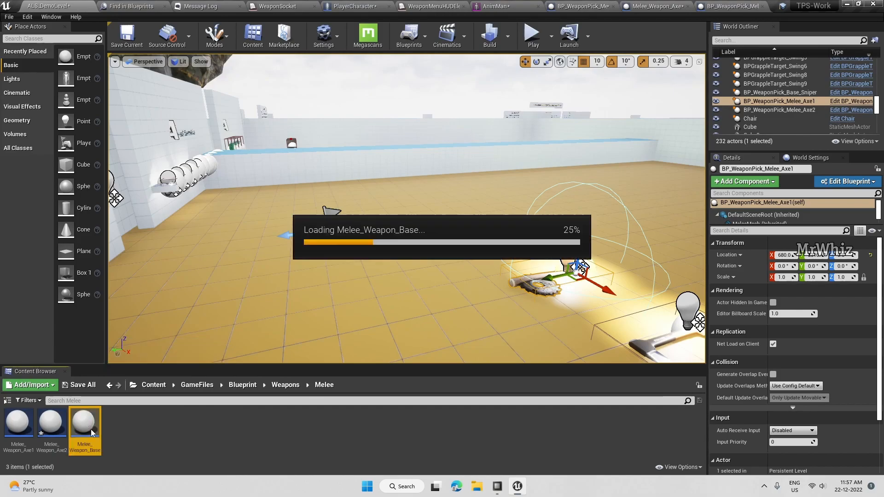
double_click(85, 422)
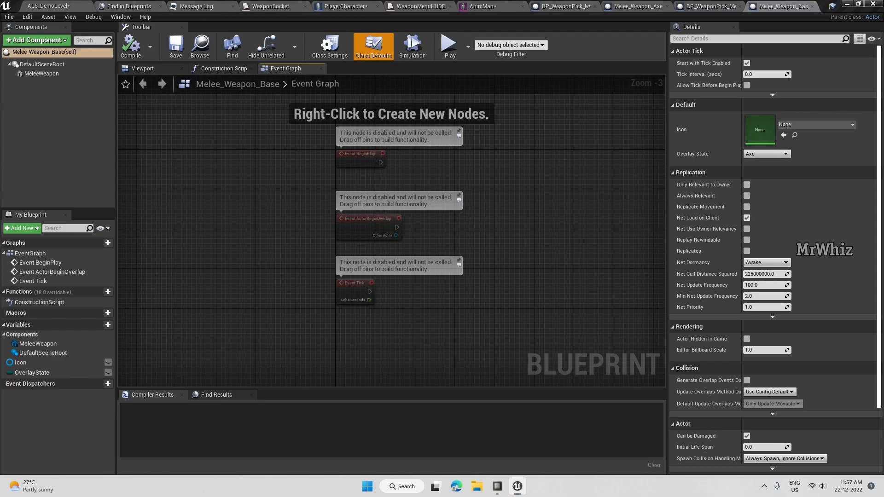
mouse_move(576, 25)
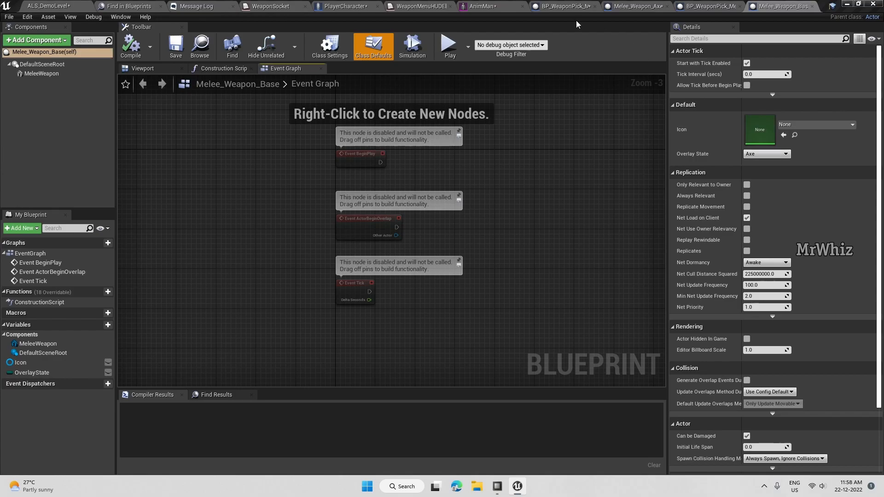
- Add a MeleePick variable typed as a BP Weapon Pick Melee object reference
left_click(706, 6)
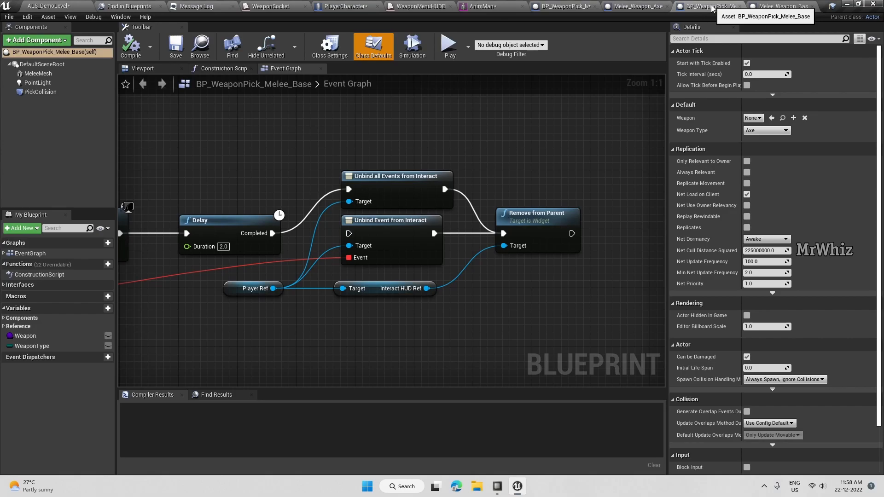
left_click(781, 6)
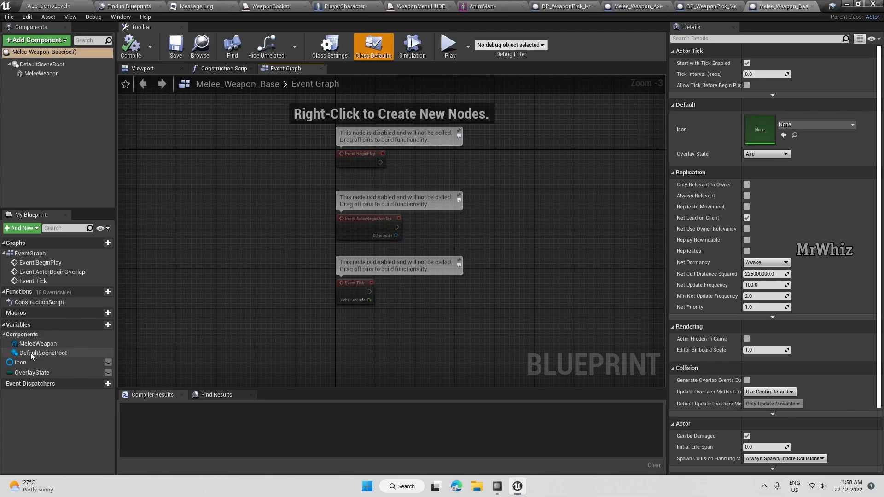
mouse_move(37, 343)
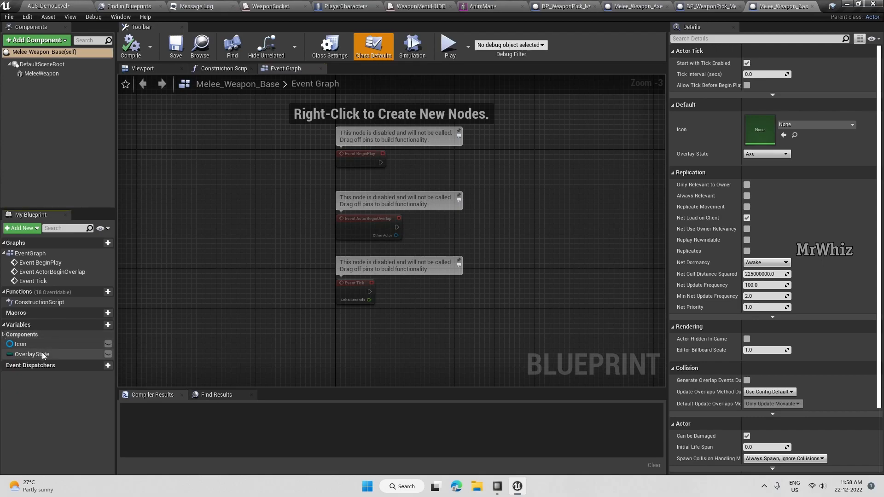
left_click(98, 325)
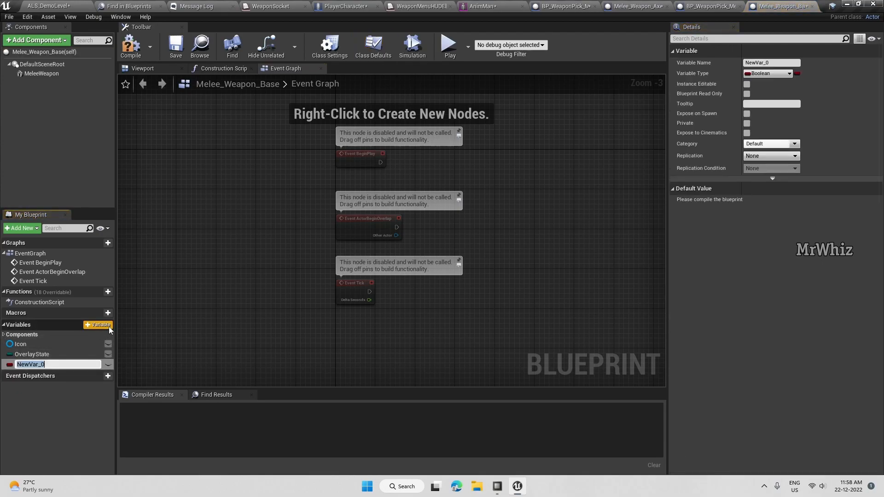
type("MeleePick")
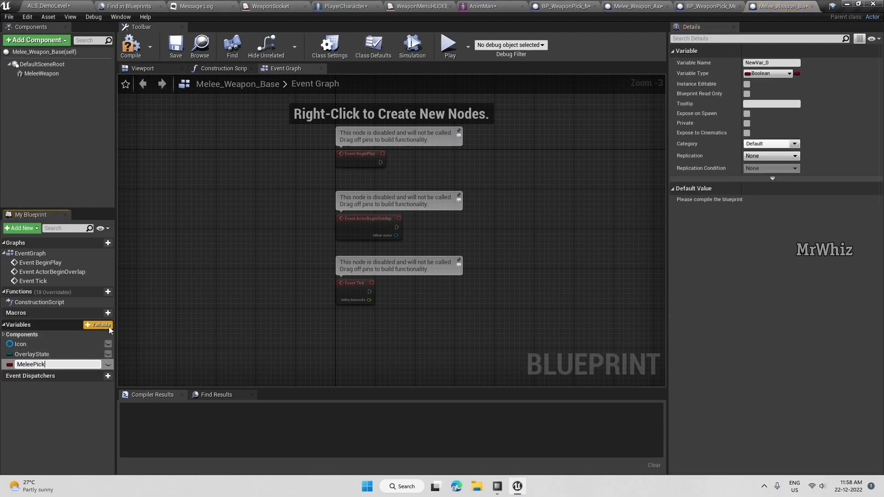
left_click(768, 73)
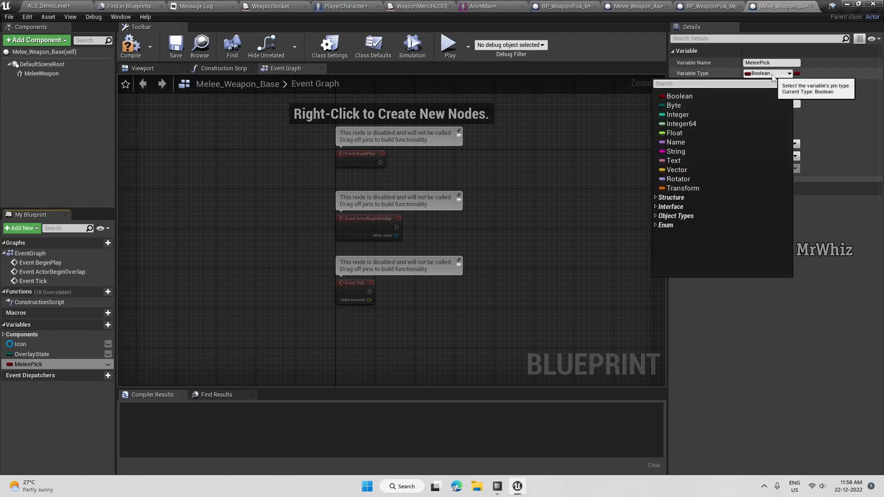
type("melee")
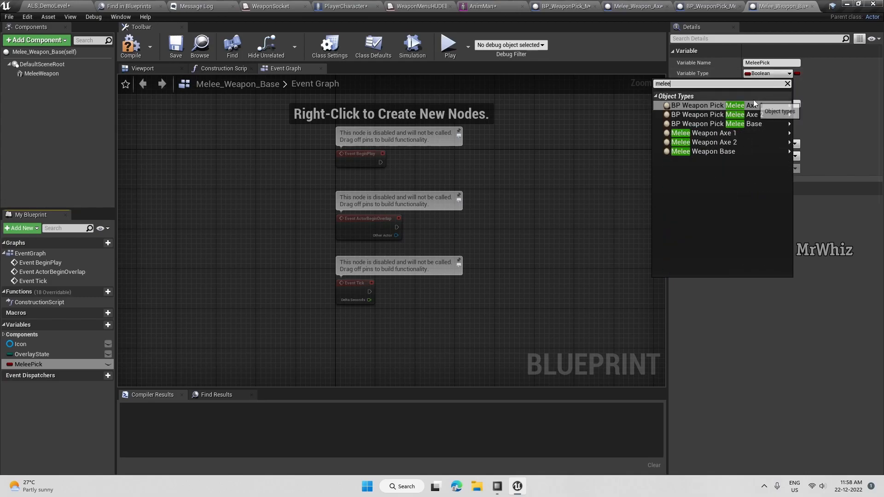
left_click(698, 105)
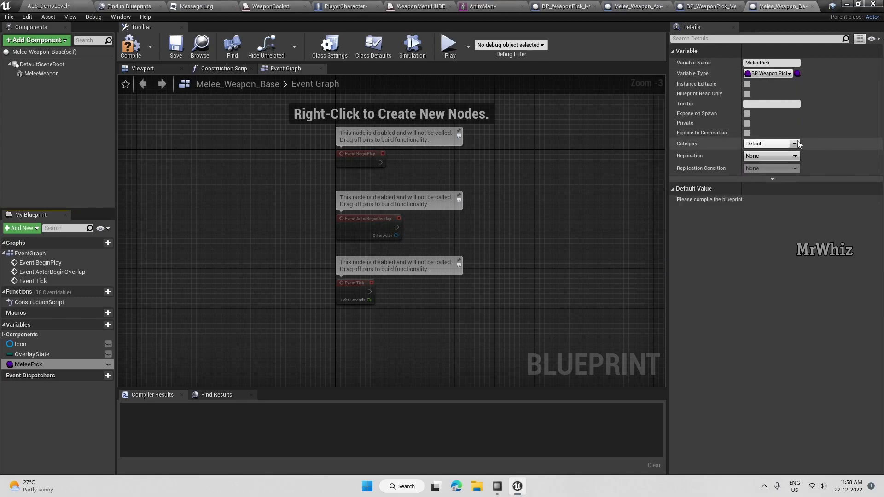
left_click(130, 47)
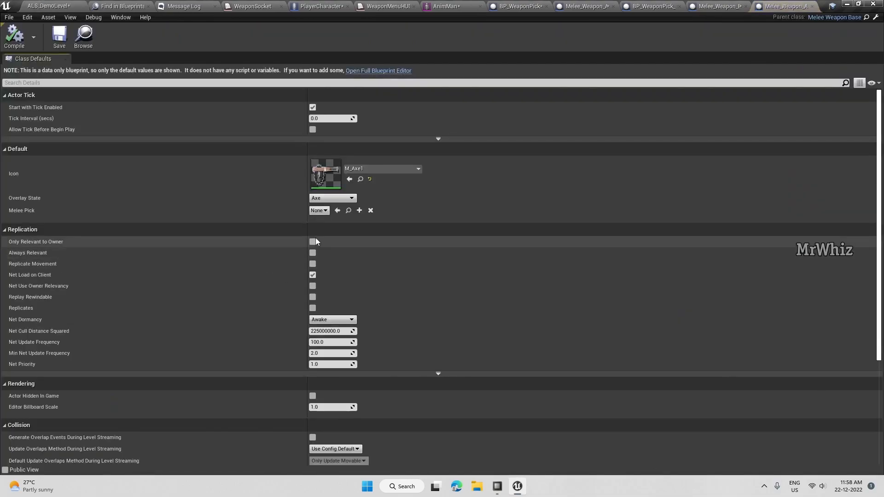
- Set Melee Pick to BP_WeaponPick_Melee_Axe1 and Axe2 on the axe blueprints, and save
left_click(319, 210)
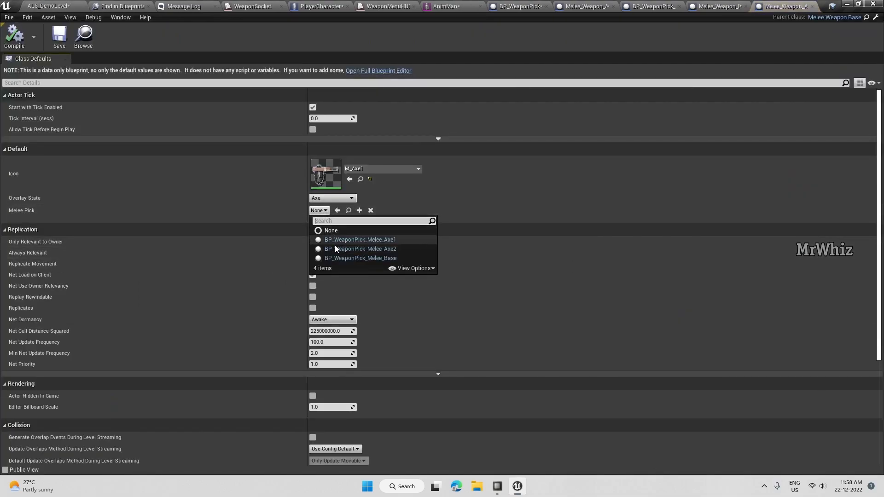
left_click(359, 240)
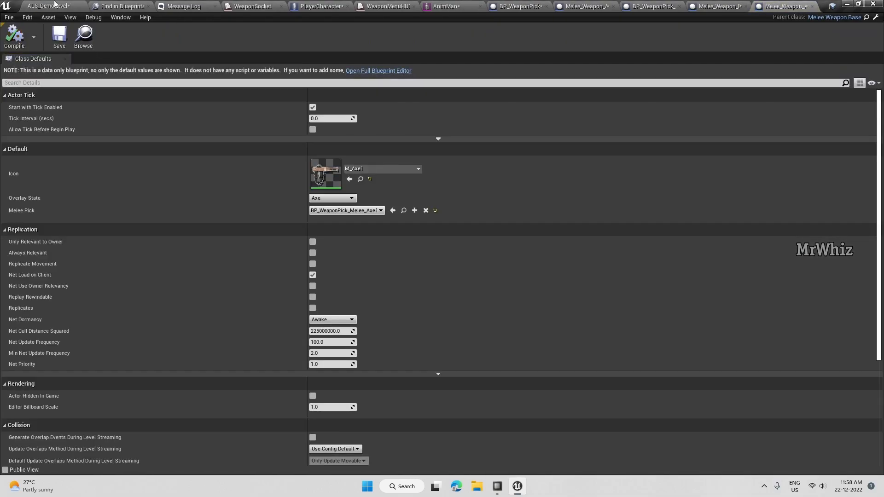
left_click(377, 71)
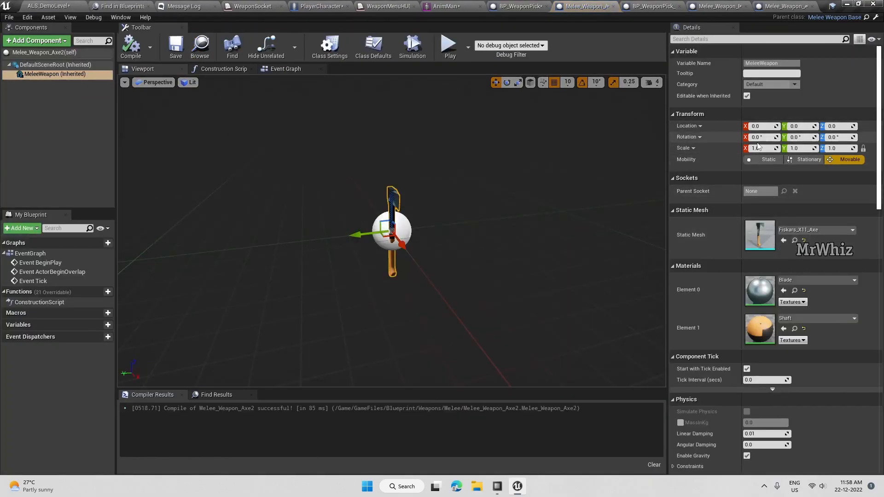
left_click(372, 46)
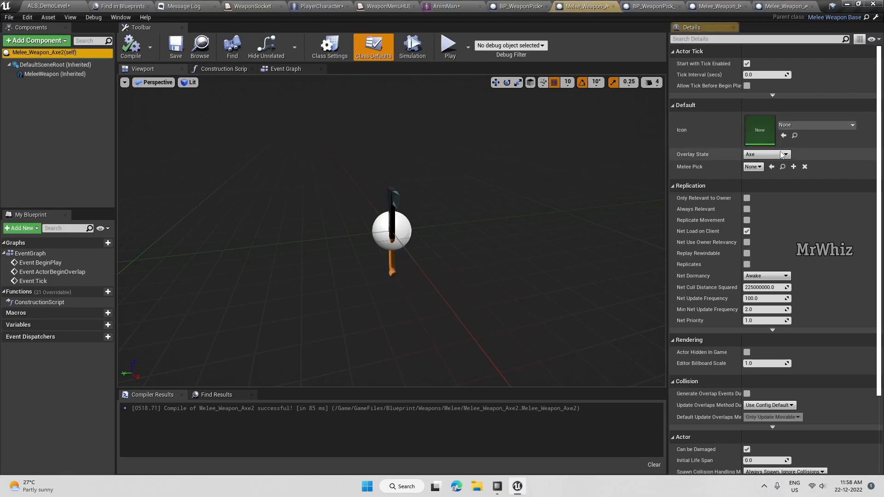
mouse_move(752, 166)
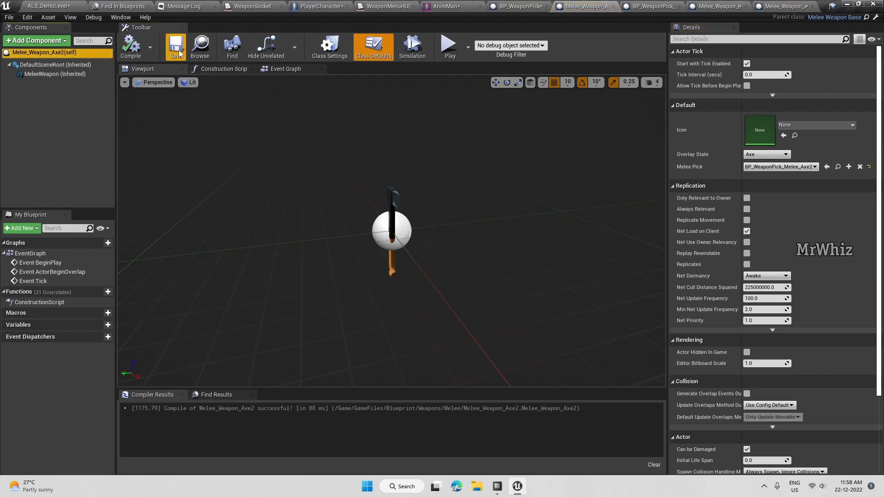
left_click(637, 6)
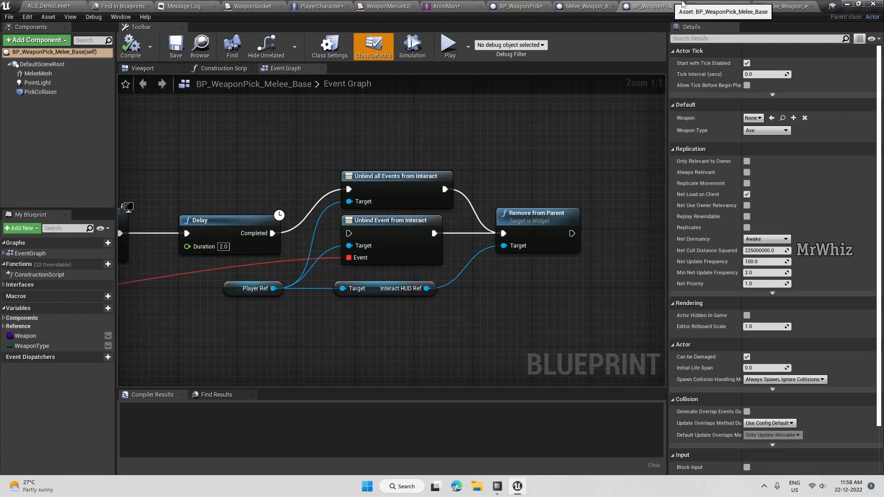
left_click(781, 6)
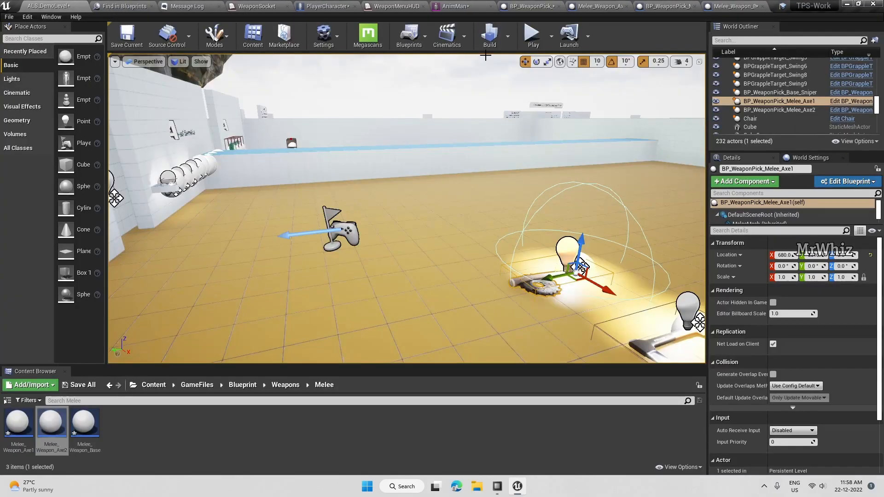
mouse_move(664, 15)
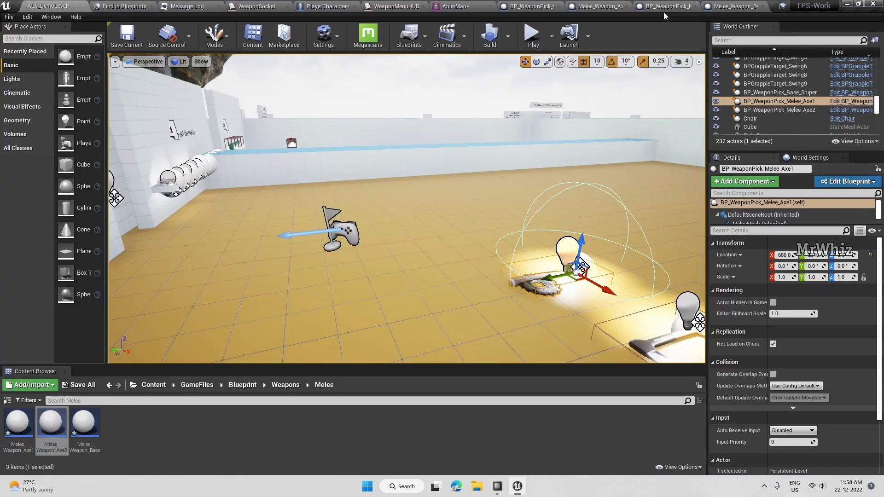
- In Drop Weapon, add Get Melee Pick from Melee Weapon Class for SpawnActor's Class
left_click(325, 6)
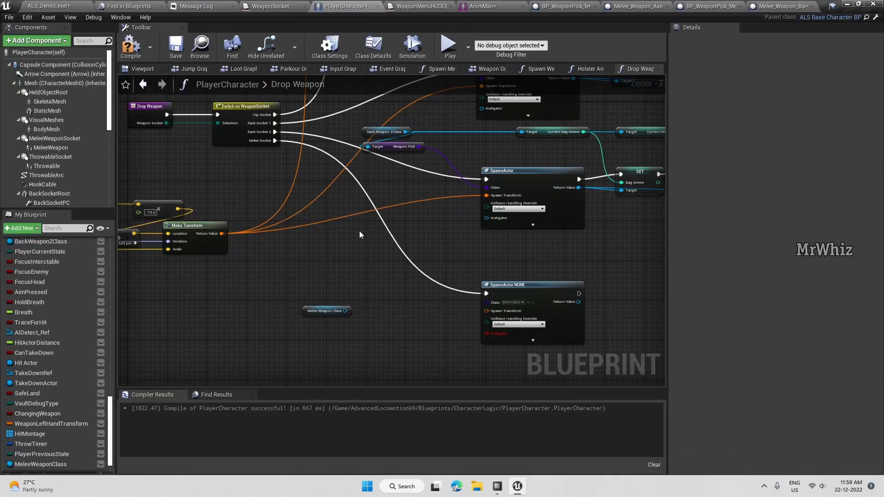
left_click(326, 311)
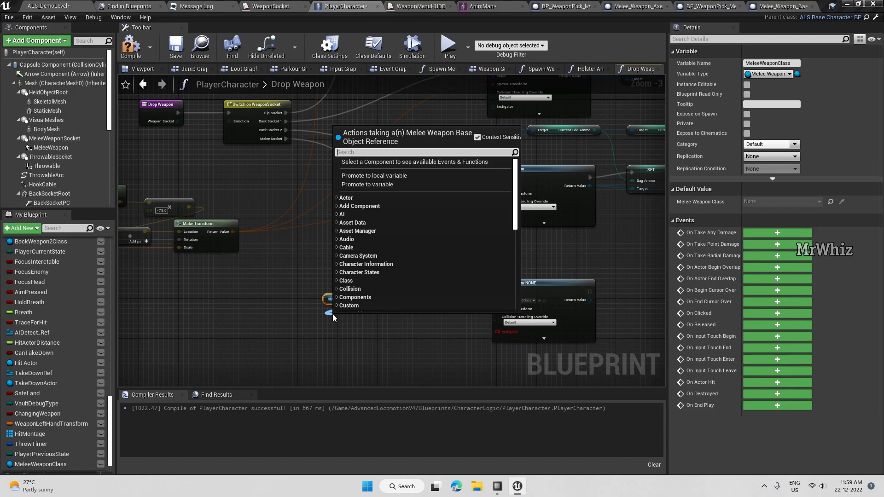
type("melee")
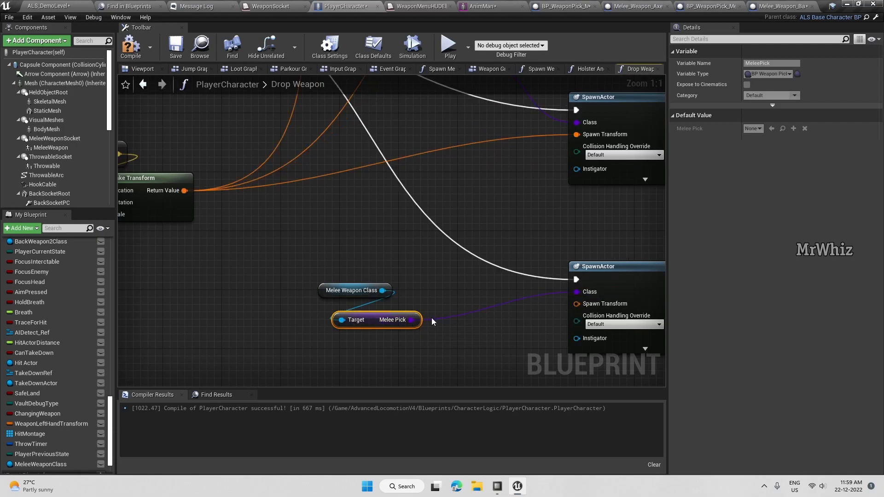
mouse_move(376, 339)
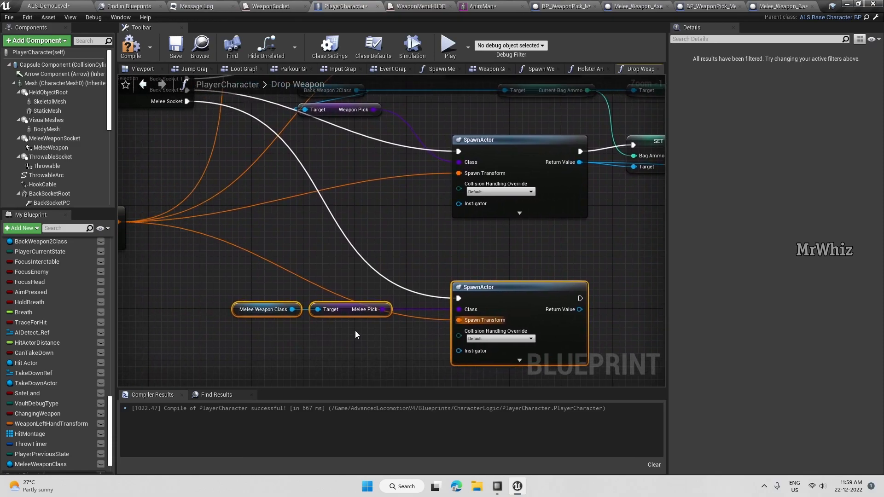
scroll("down", 3)
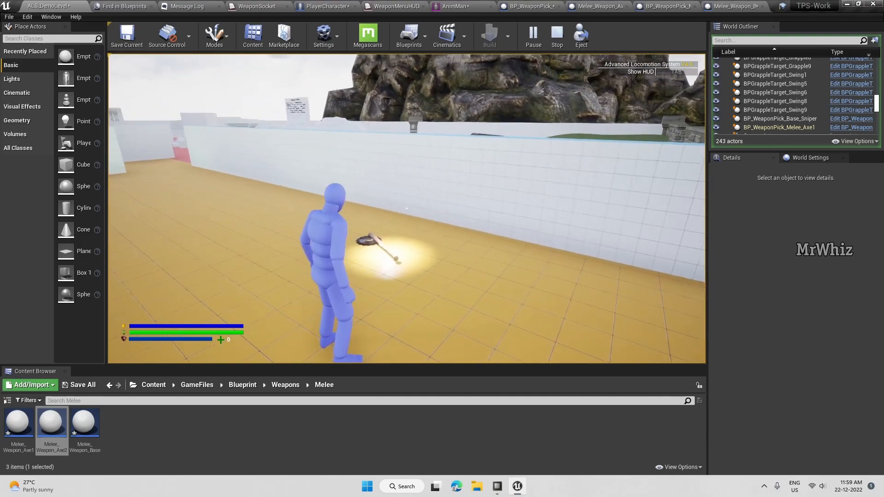
- Review the play-test errors and follow the first Spawn Melee Weapon error link
left_click(192, 6)
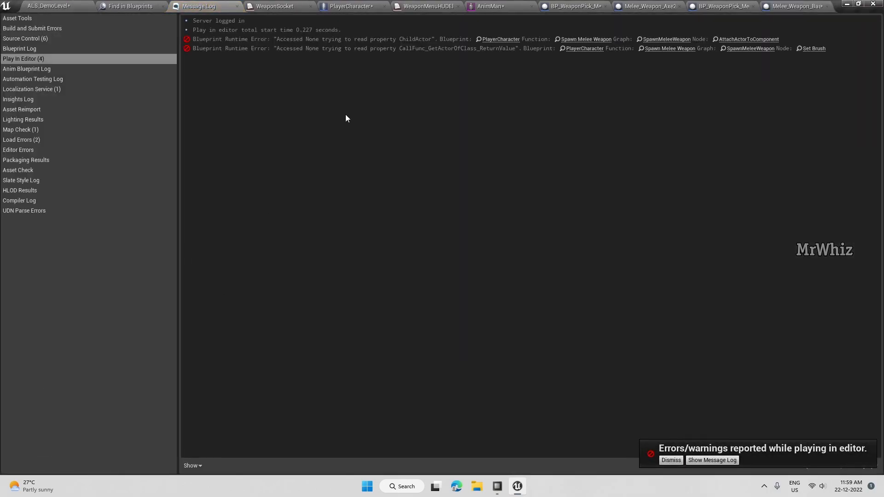
mouse_move(576, 44)
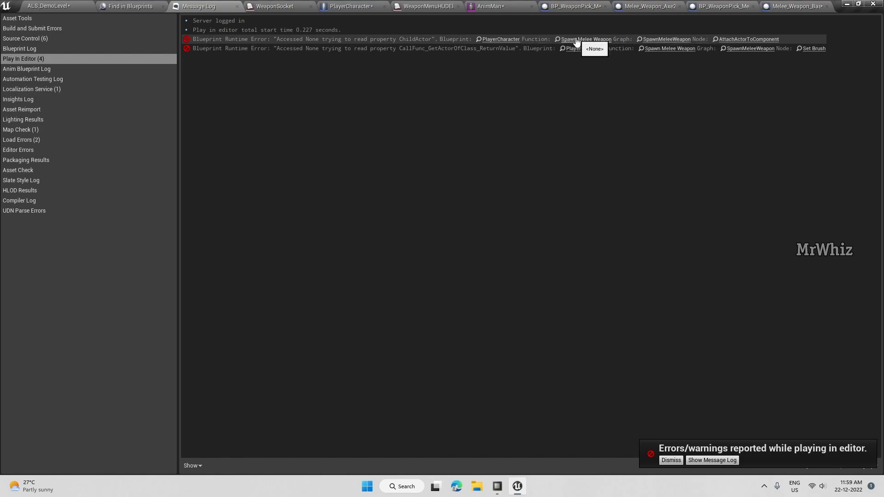
left_click(348, 6)
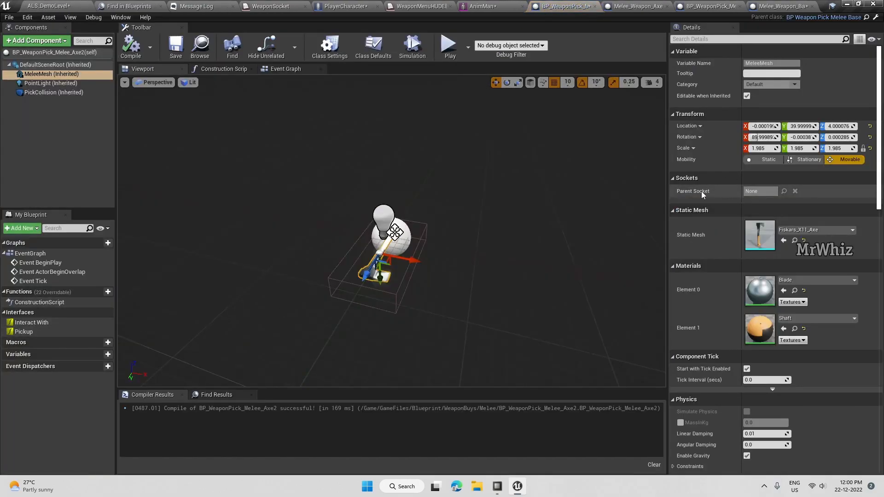
- Set the Axe2 pickup's Weapon class default to Melee_Weapon_Axe2
left_click(373, 47)
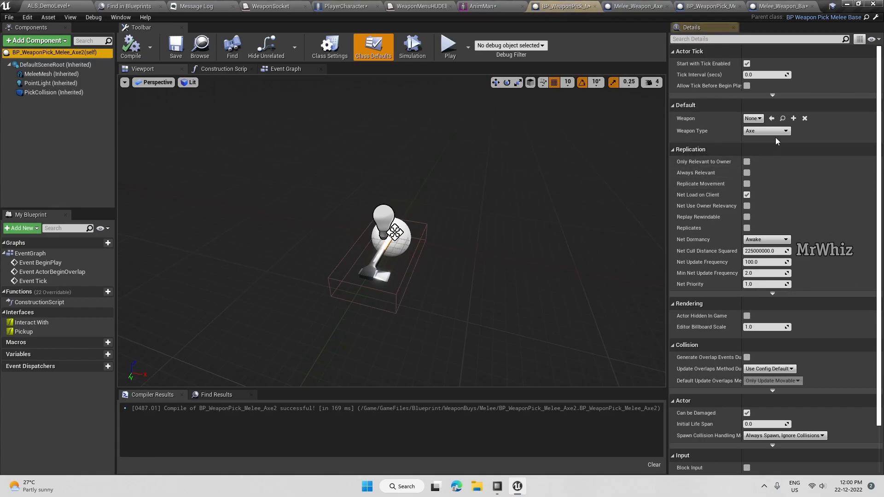
left_click(752, 118)
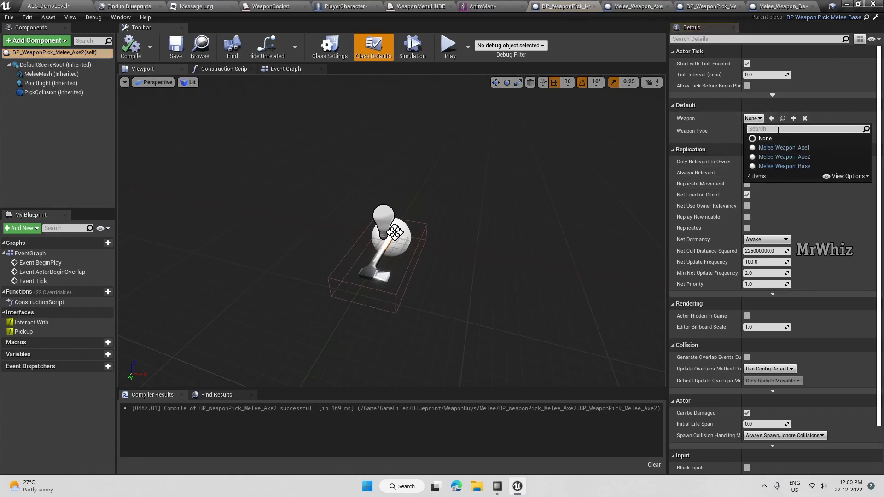
left_click(784, 156)
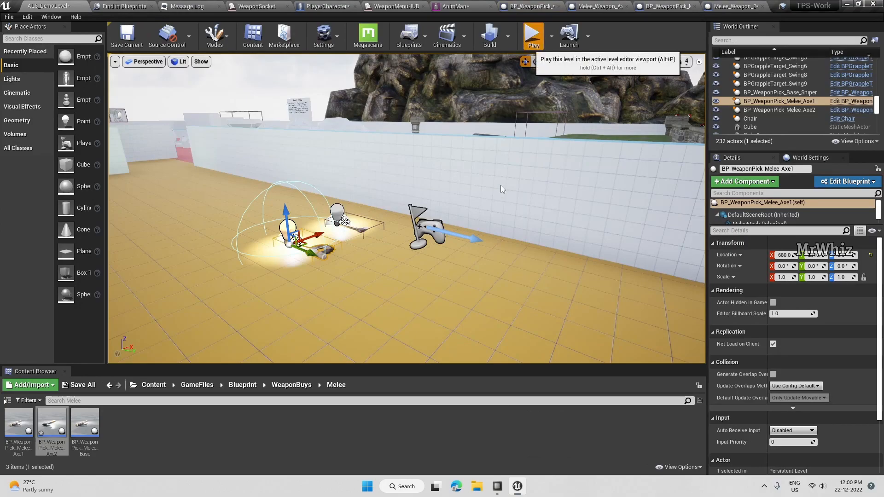
- Play the level and press E to pick up the axe from the floor
left_click(533, 32)
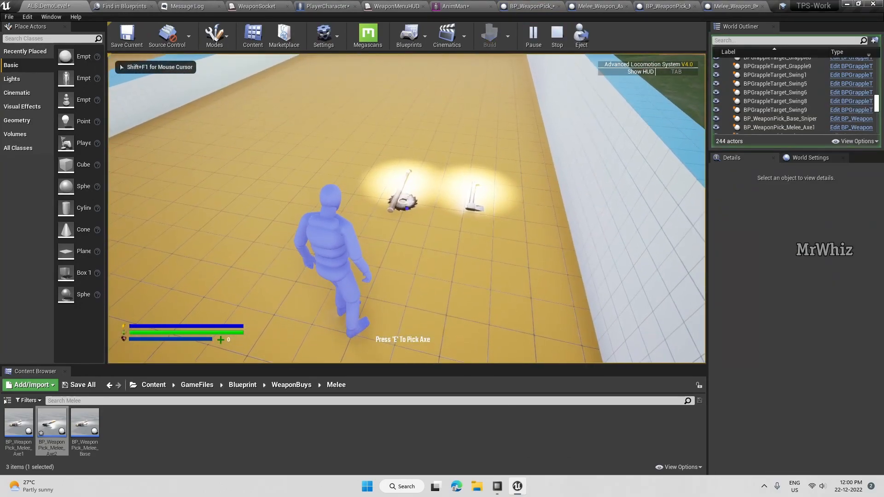
key("e")
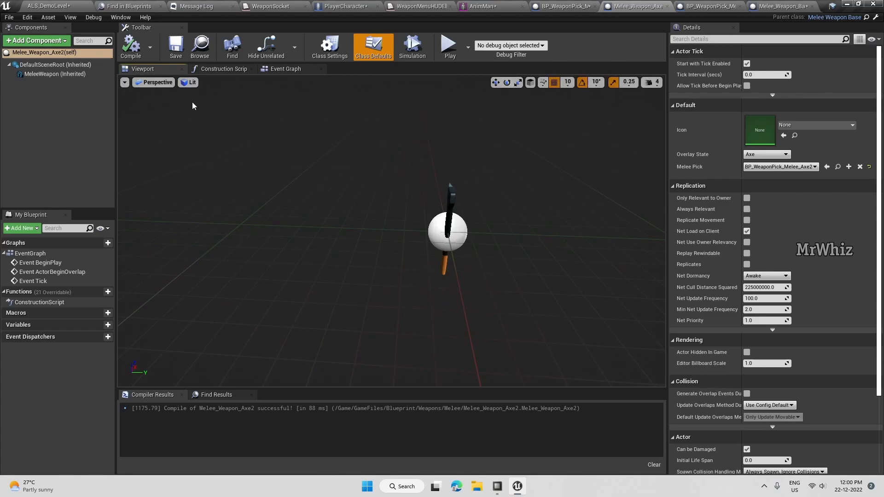
- Select the axe mesh component and set the scale snap step to 1
left_click(55, 74)
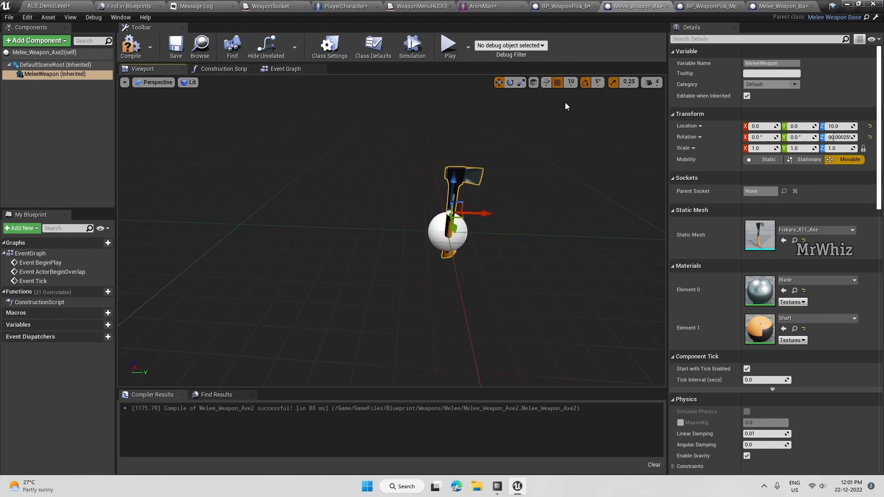
left_click(629, 83)
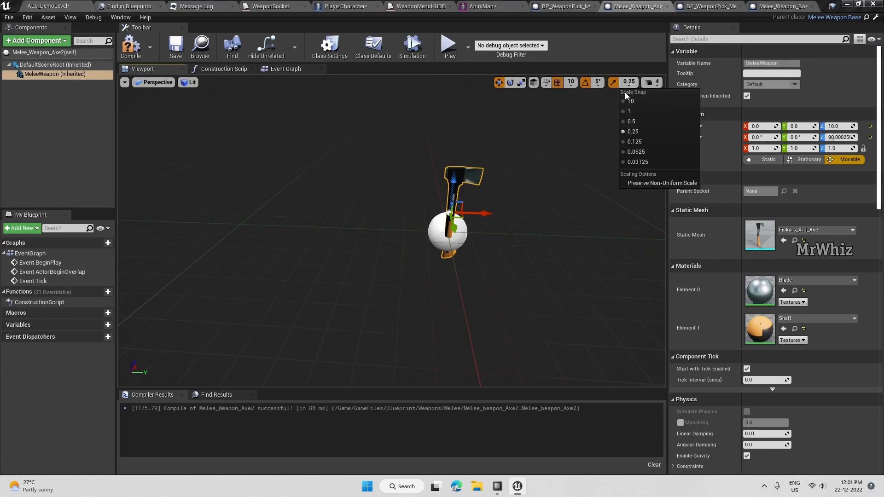
left_click(628, 110)
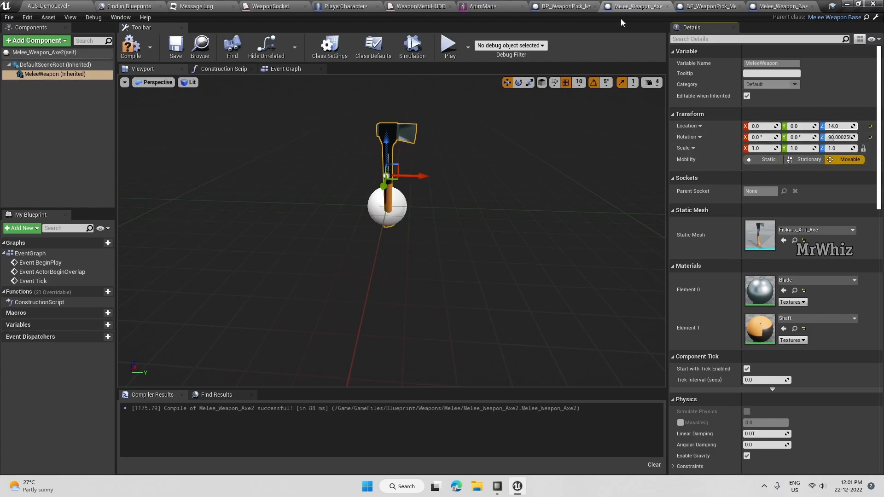
- Check the Axe2 pickup, then raise the axe mesh to Z 14 and scale it to 2.0
left_click(563, 6)
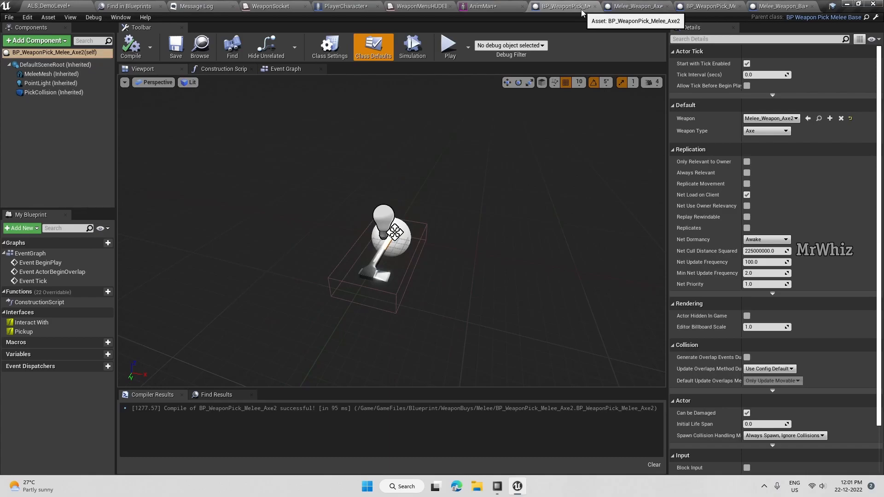
left_click(51, 74)
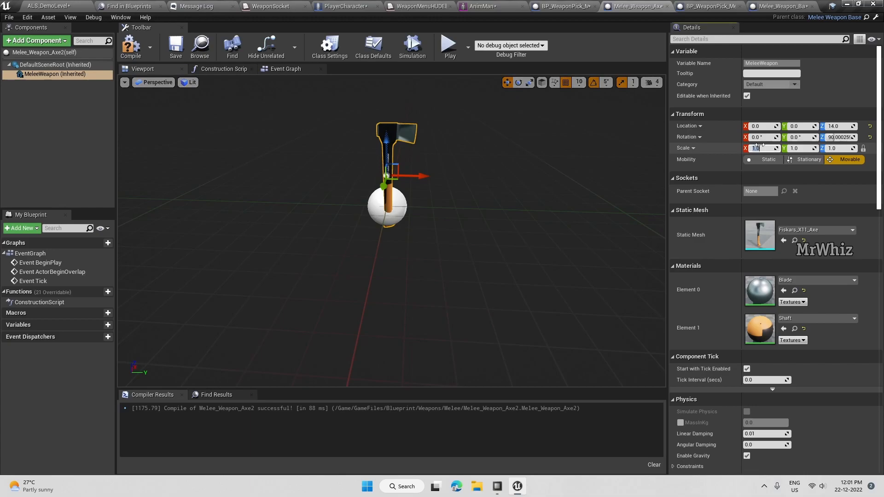
type("2.0")
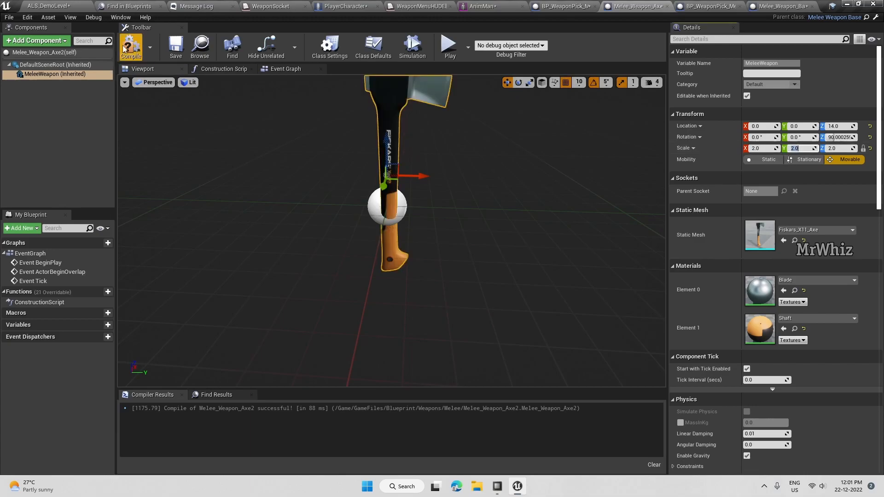